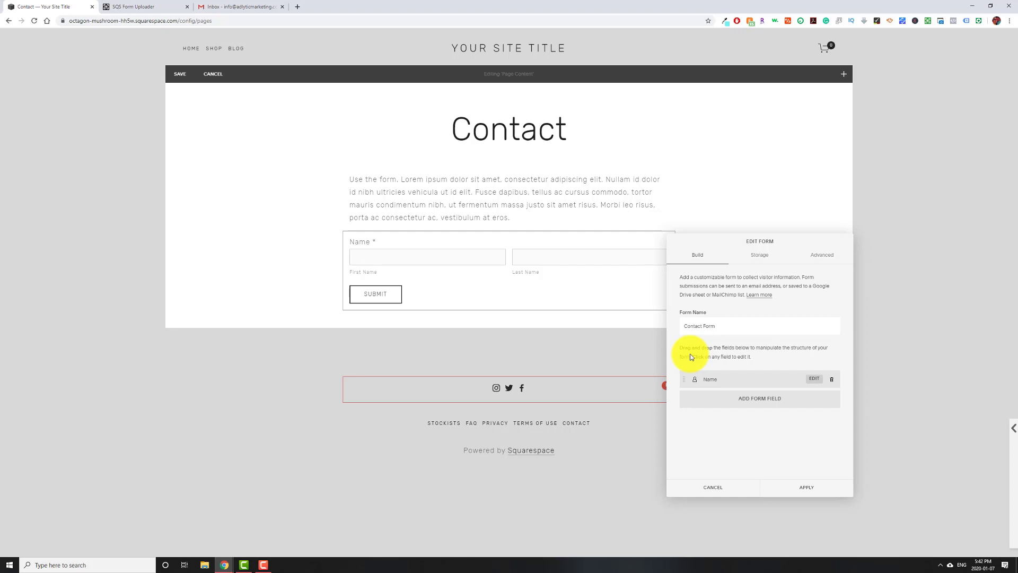
mouse_move(474, 252)
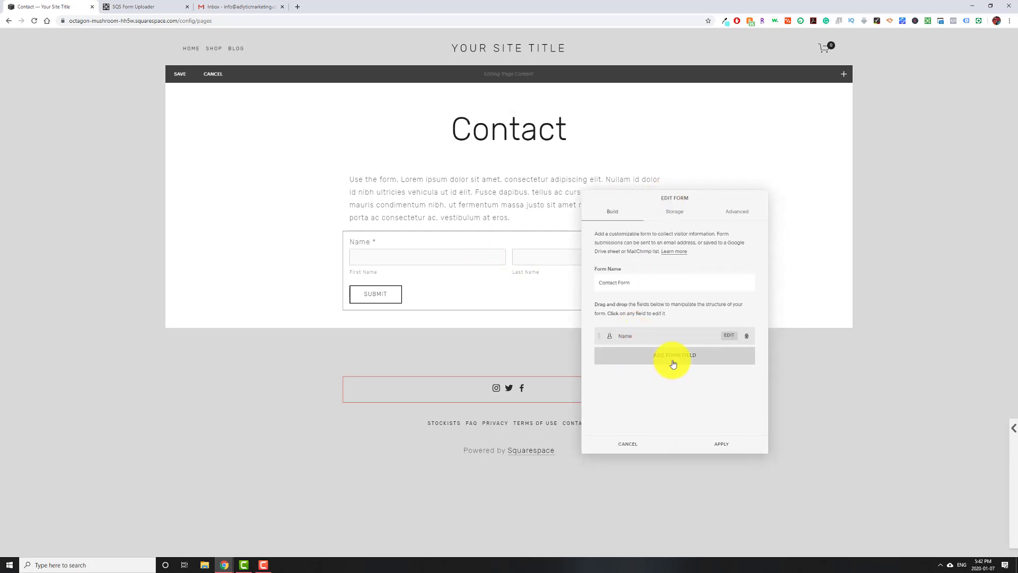
Step: Browse the form field types list, then leave the contact form with only its Name field
left_click(673, 355)
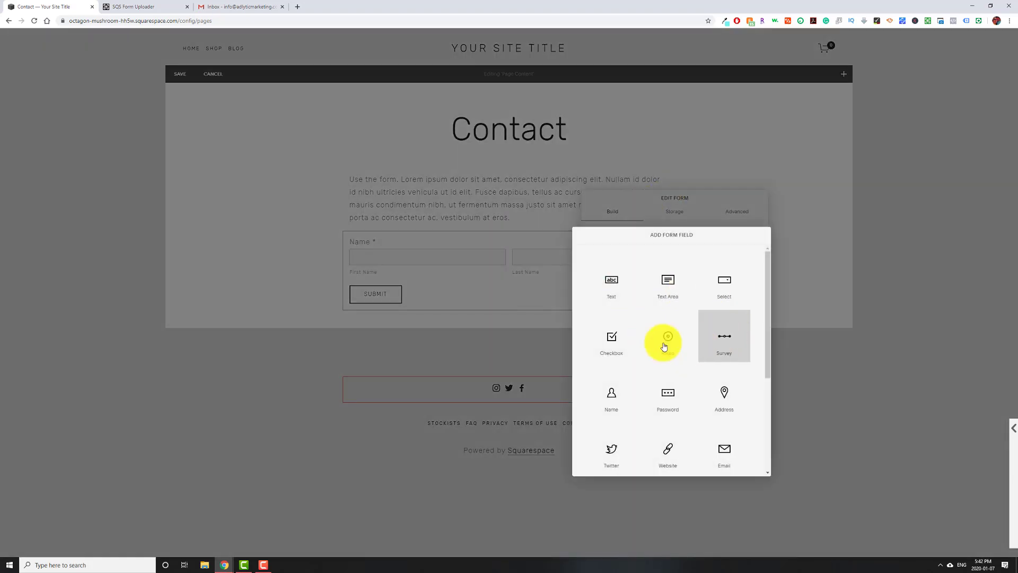
scroll("down", 3)
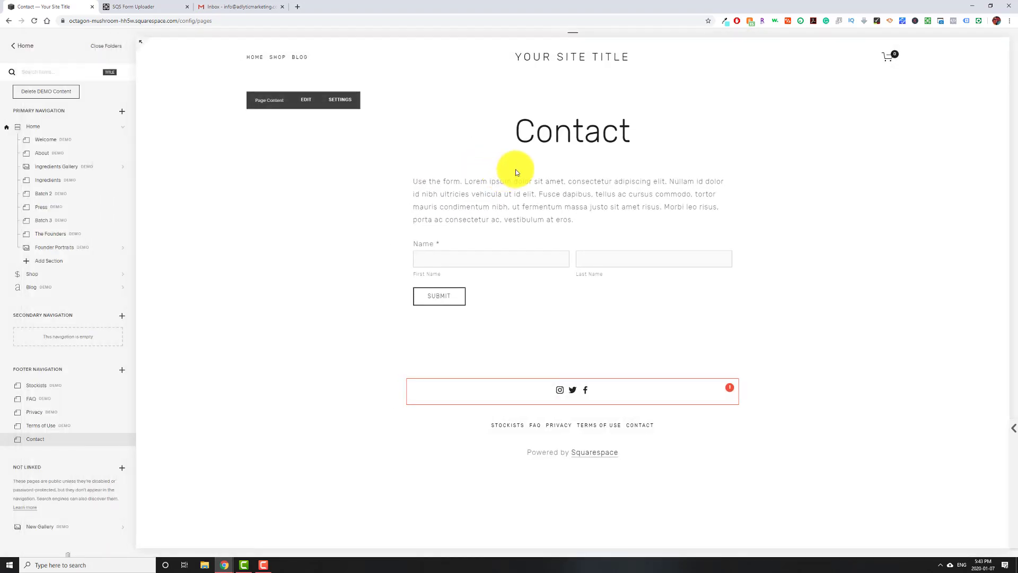
mouse_move(480, 169)
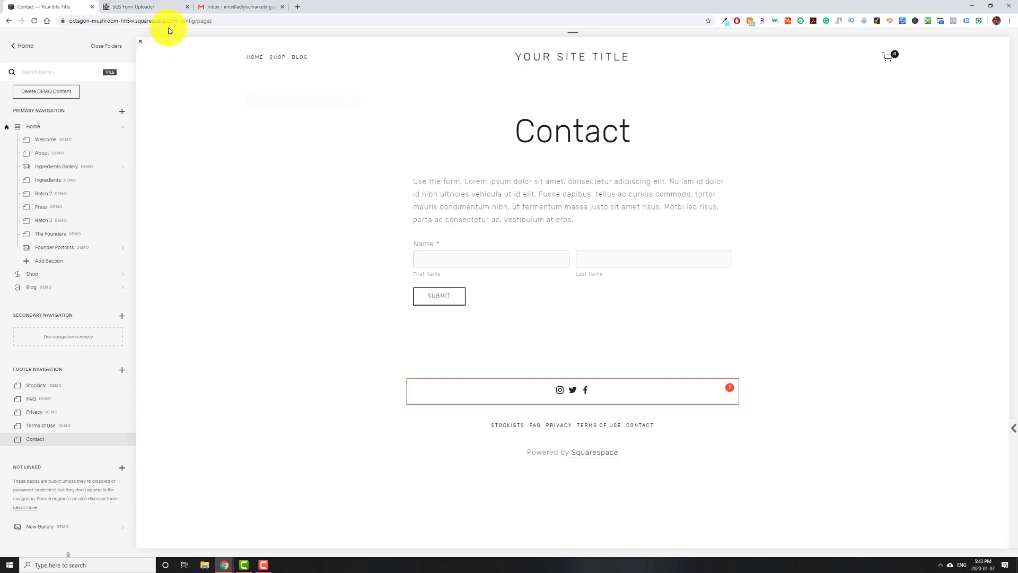
Step: Sign in to SQS Form Uploader with Google, landing on the Sites dashboard's Add Site form
left_click(137, 6)
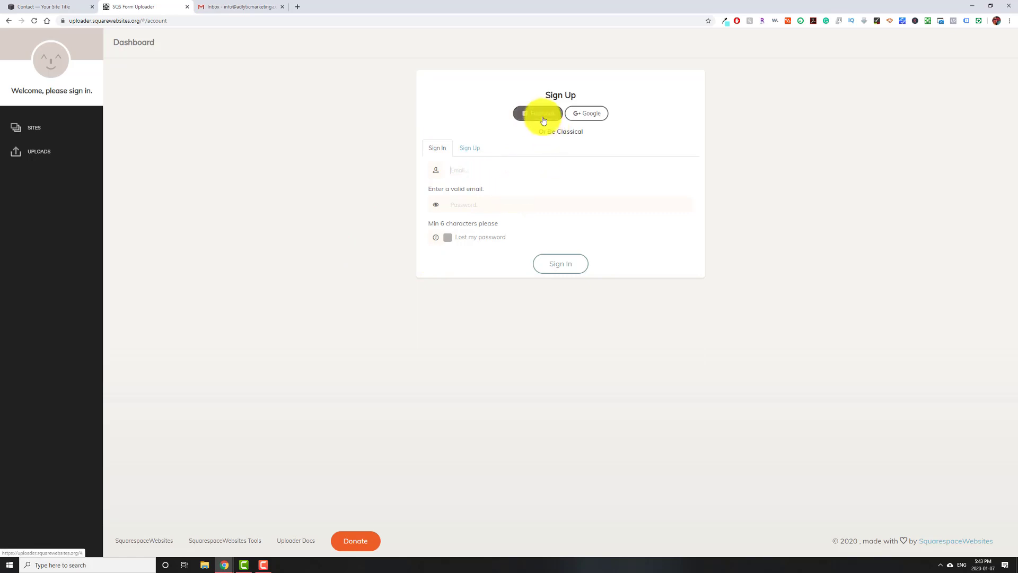
left_click(538, 113)
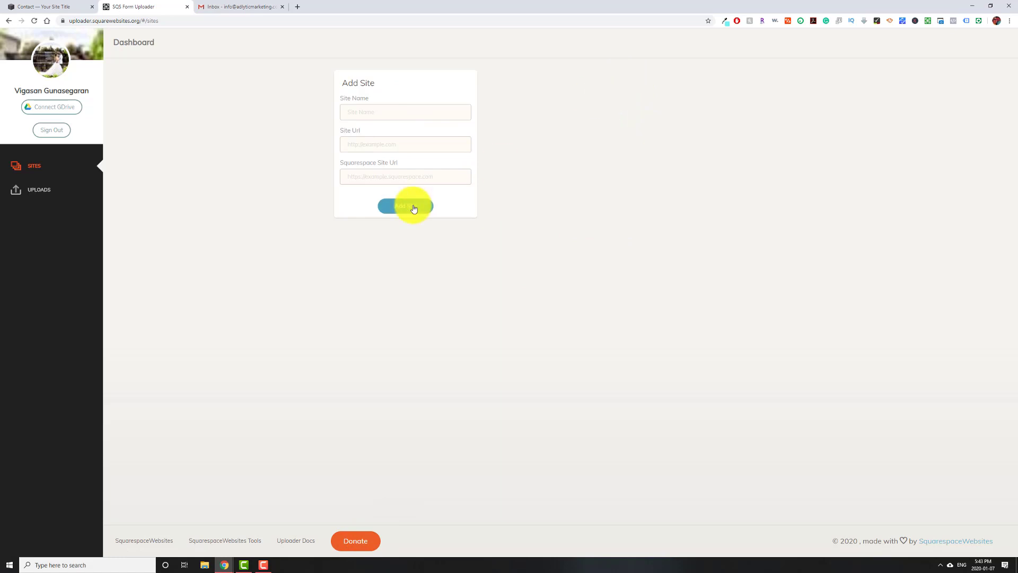
mouse_move(466, 121)
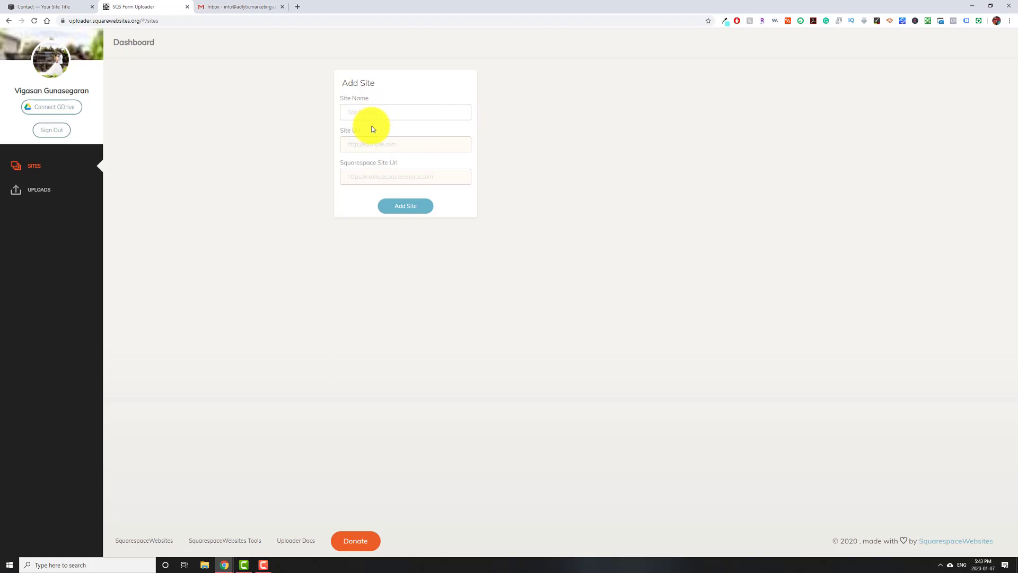
type("Adlytic")
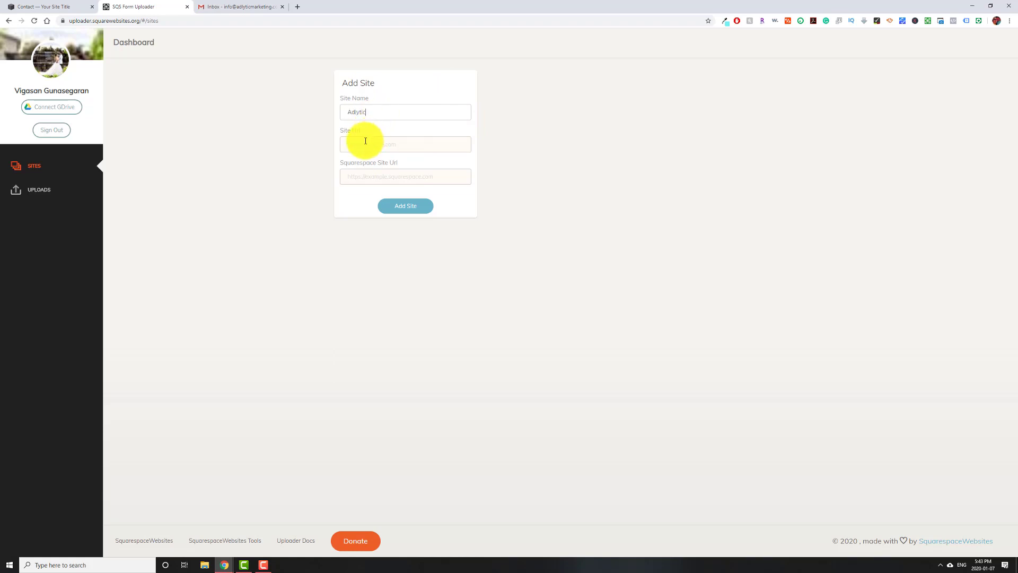
left_click(405, 144)
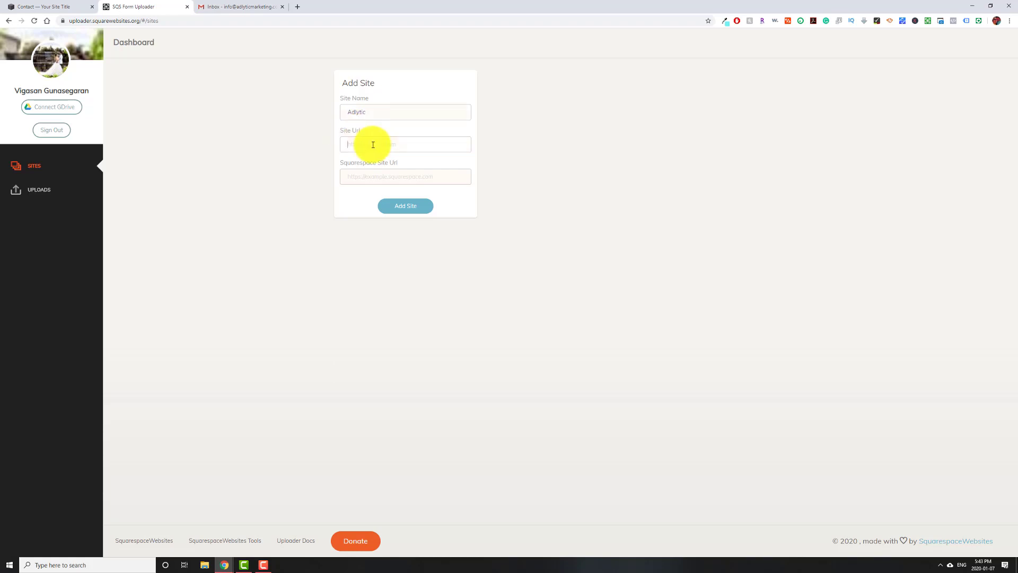
type("https://www.adlyticmarketing")
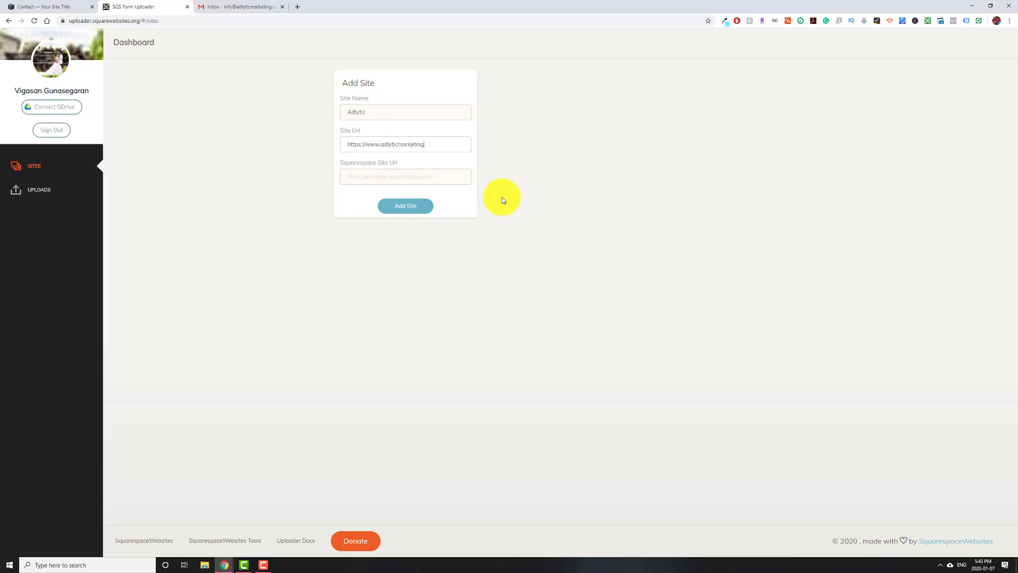
type(".com")
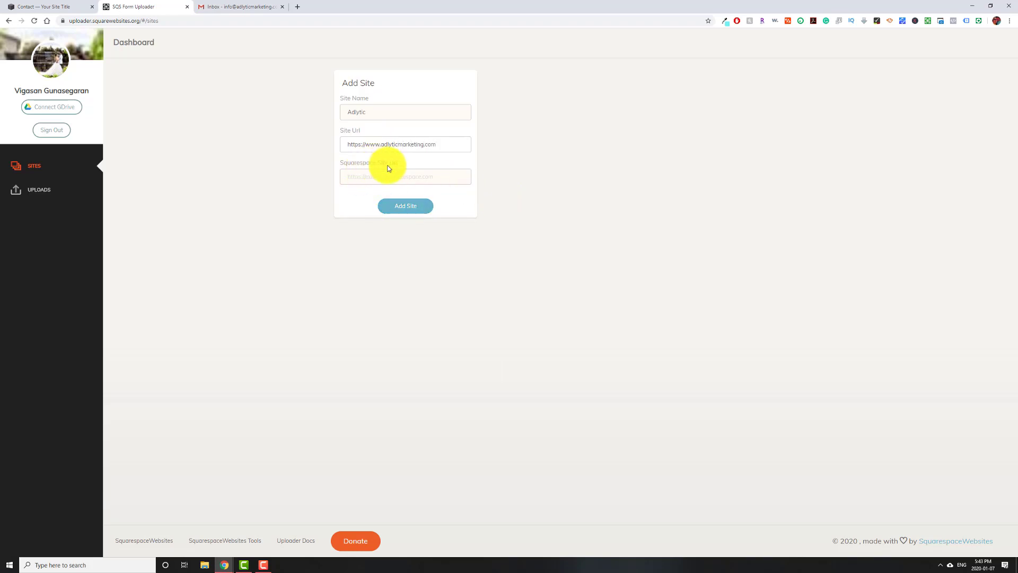
left_click(45, 6)
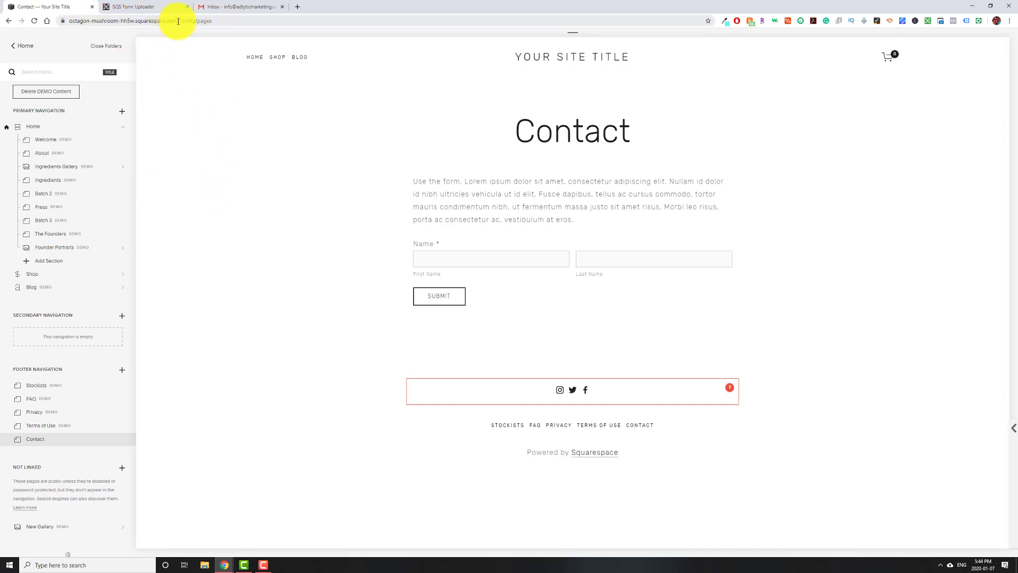
Step: Copy the Squarespace site address into Squarespace Site Url and add the Adlytic site
left_click(195, 21)
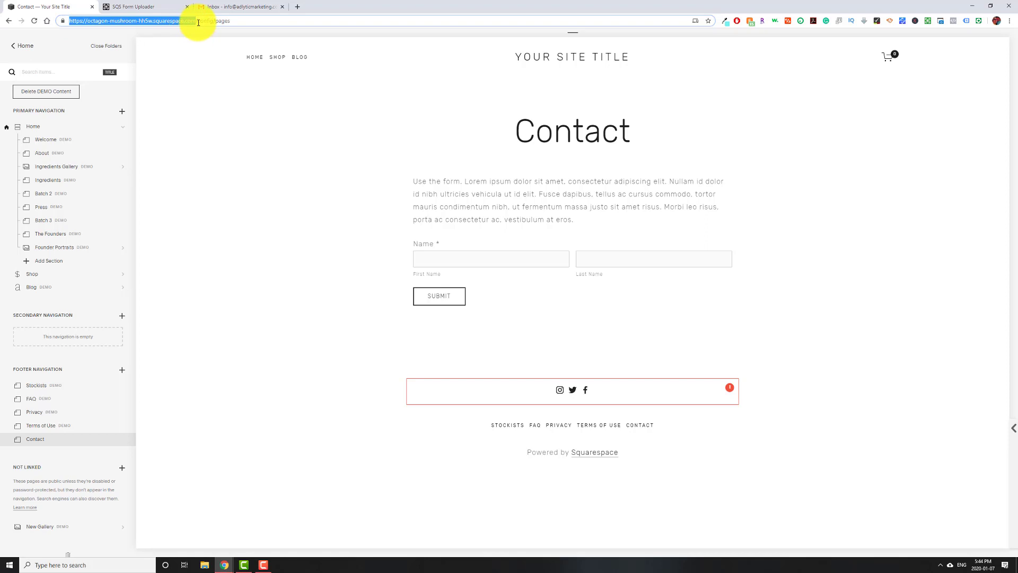
left_click(137, 6)
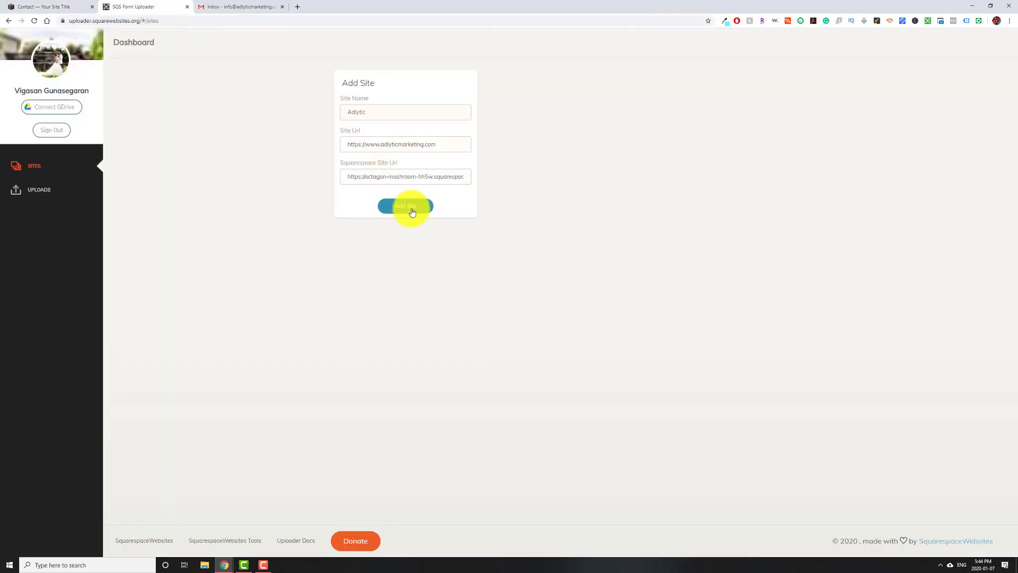
left_click(405, 206)
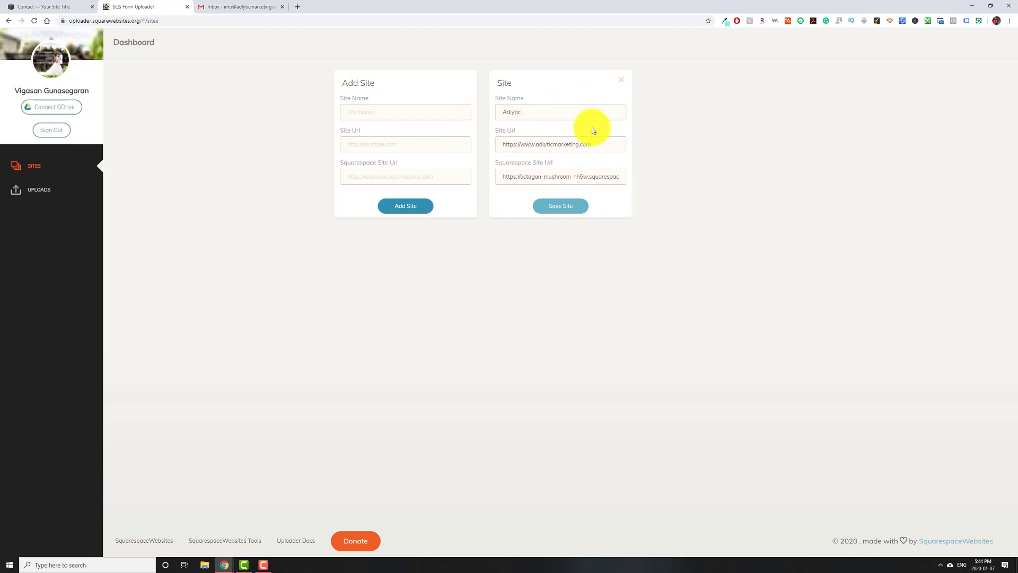
mouse_move(466, 136)
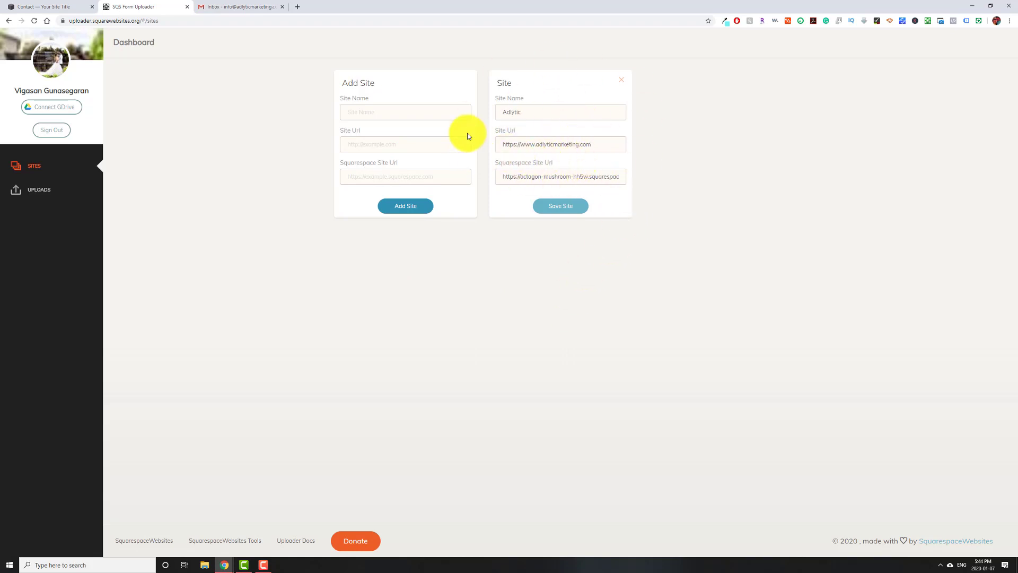
mouse_move(404, 126)
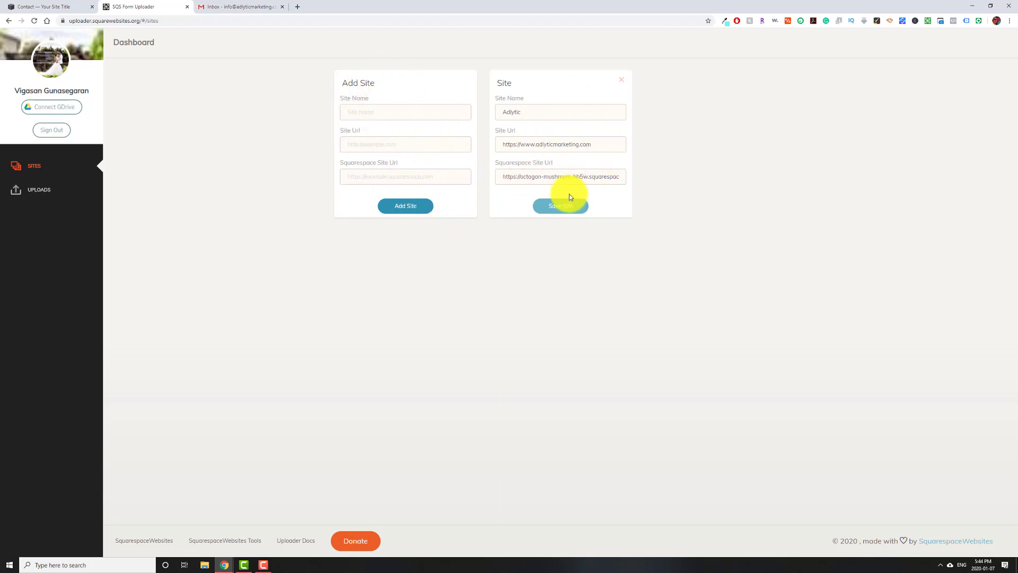
mouse_move(500, 140)
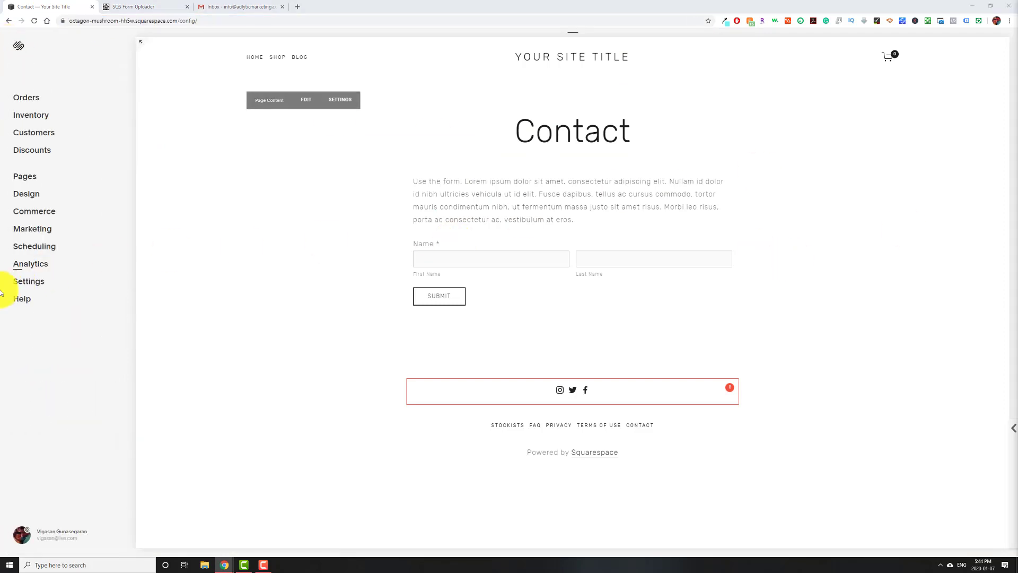
Step: Navigate to Settings > Advanced > Code Injection
left_click(29, 280)
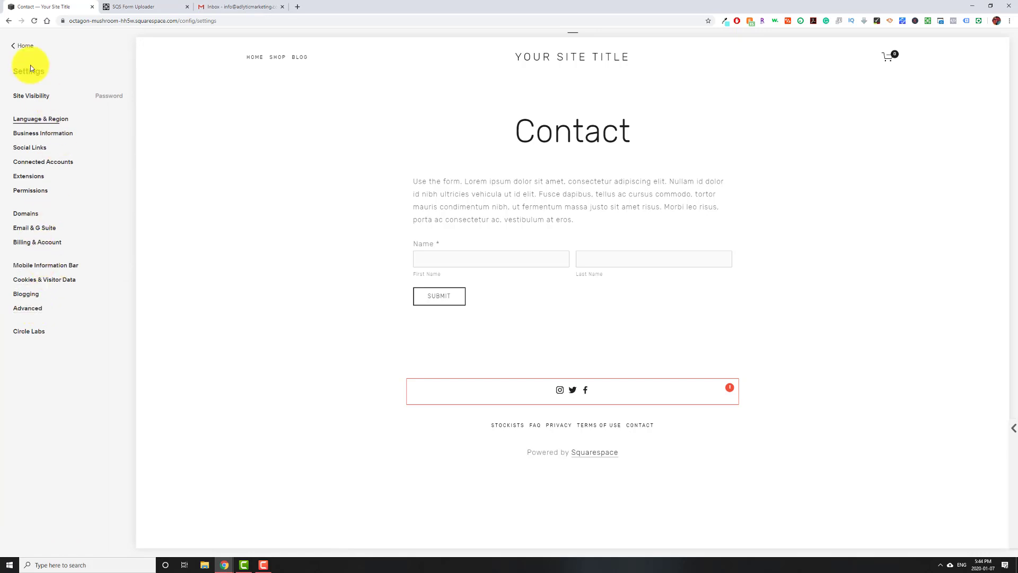
left_click(24, 46)
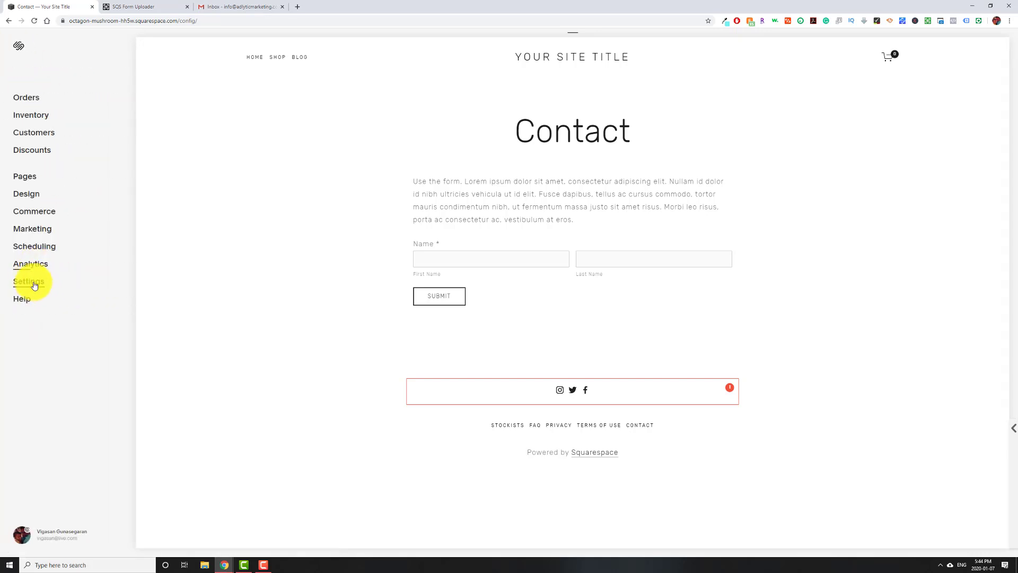
left_click(30, 281)
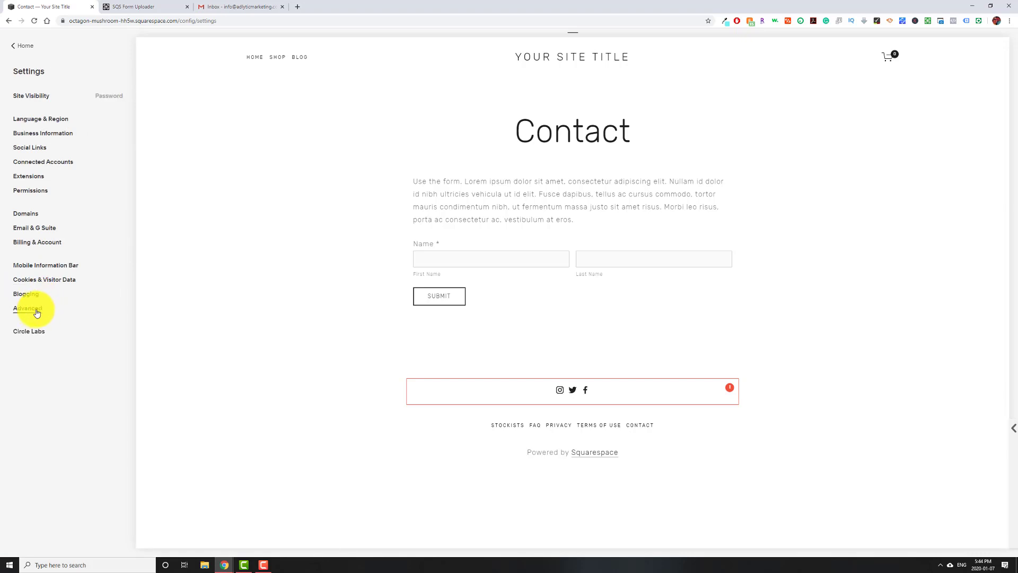
left_click(27, 307)
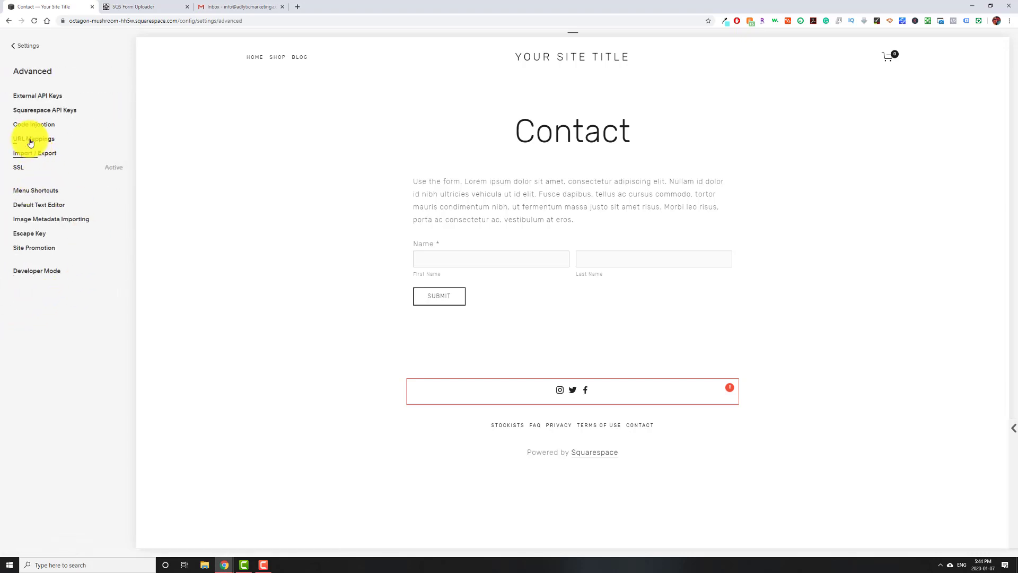
left_click(34, 124)
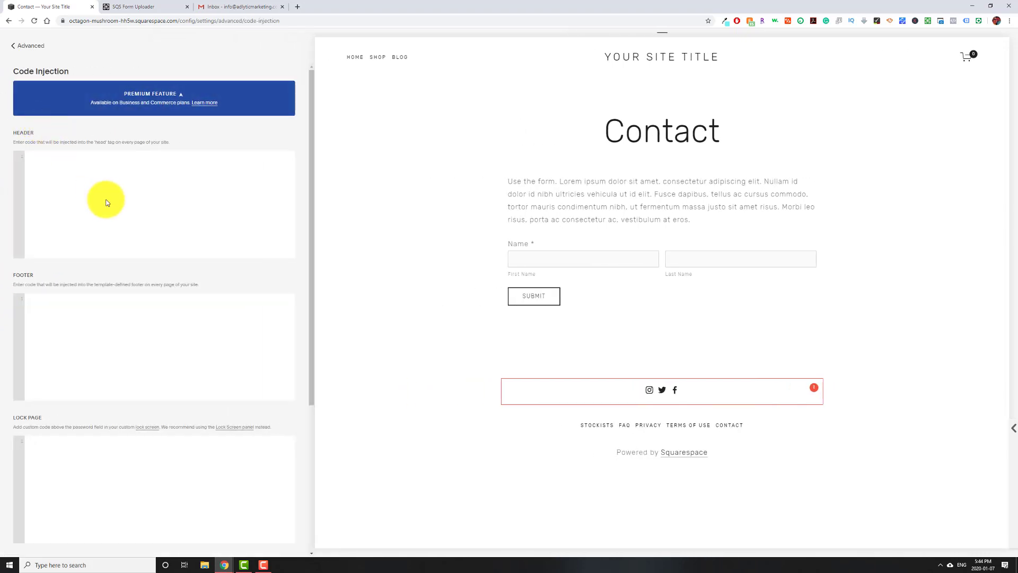
mouse_move(109, 205)
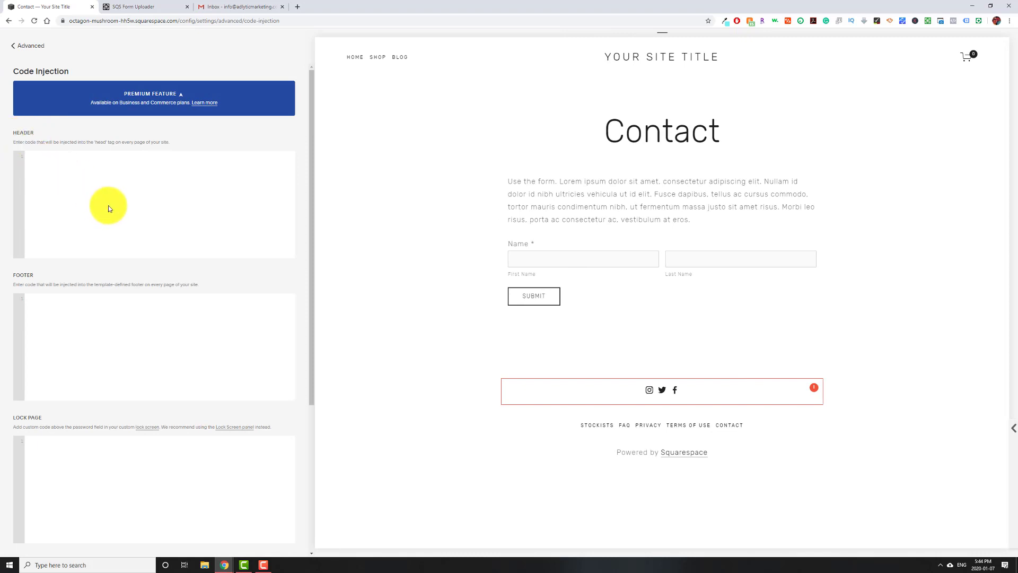
Step: Paste the sqs-form-upload.min.js script tag into the Header code and return to Settings
type("<script src=\"//uploader.squarewebsites.org/sqs-form-upload.min.js\"></script>")
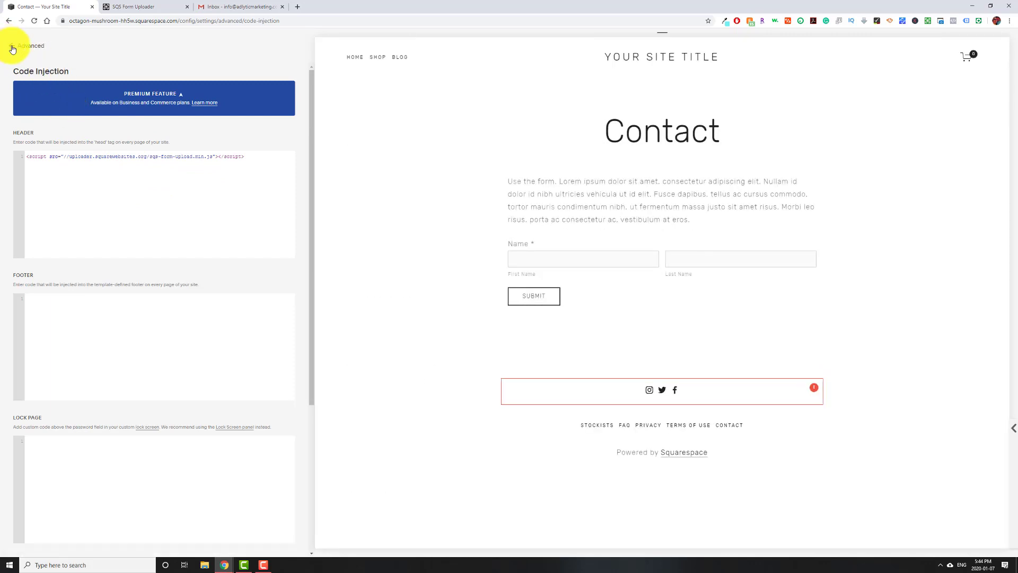
left_click(13, 45)
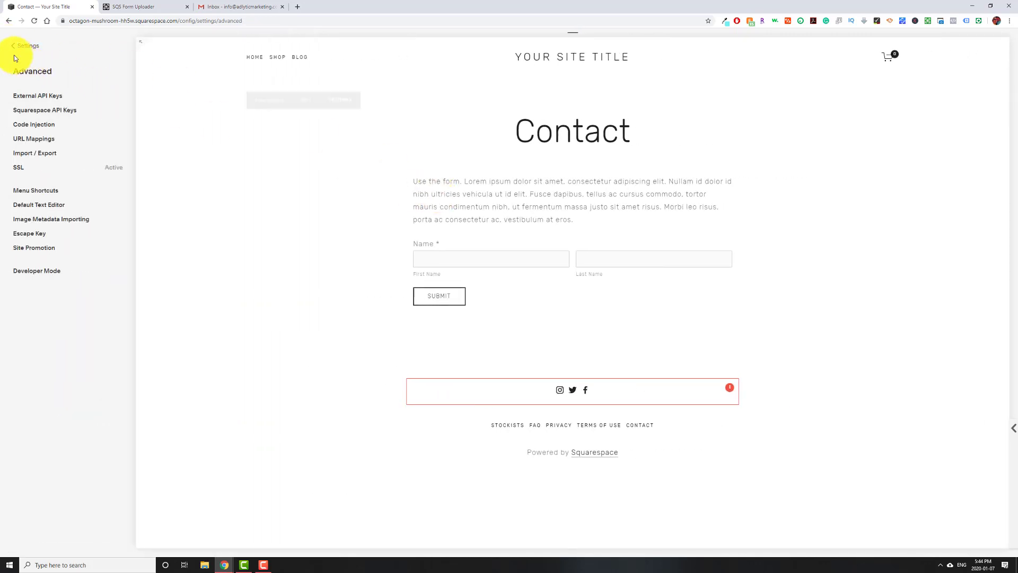
left_click(28, 46)
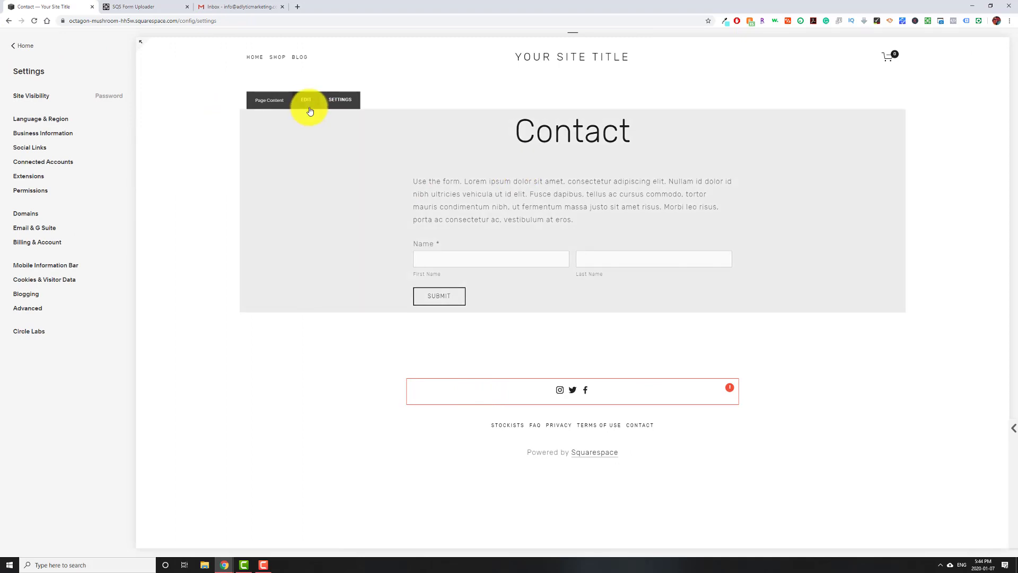
Step: Edit the Contact page's form and add a new Upload Files field to it
left_click(305, 100)
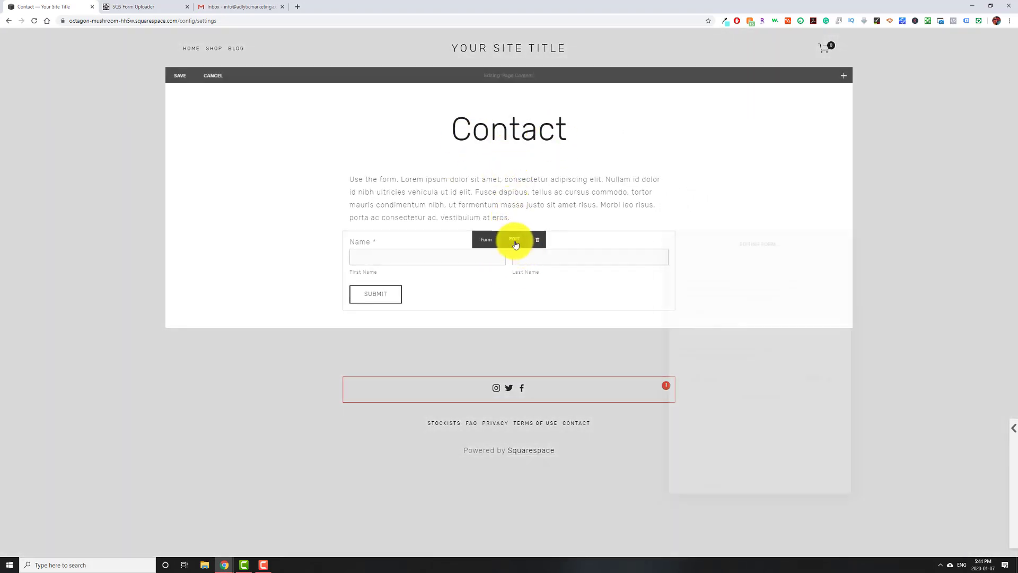
left_click(514, 240)
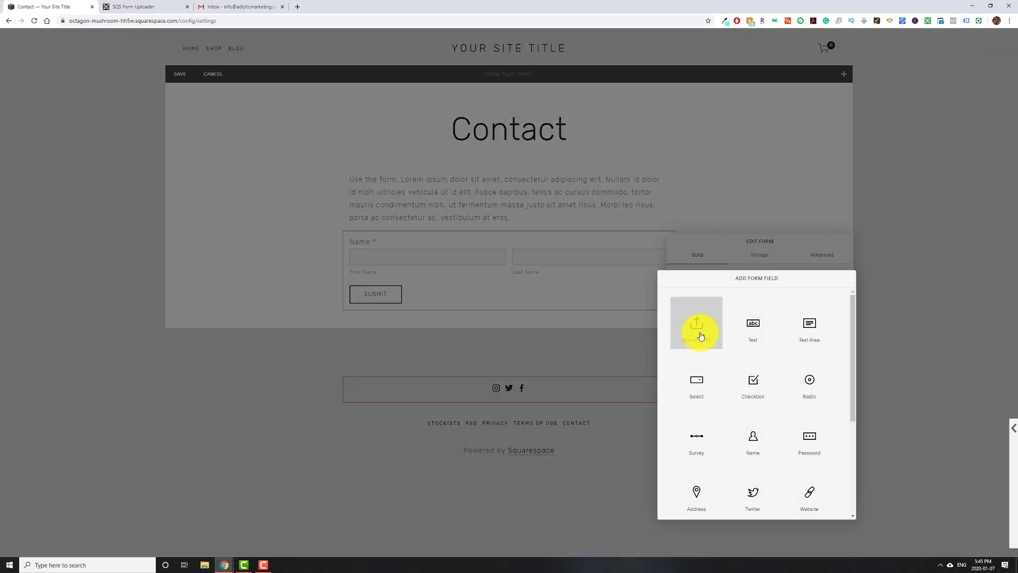
left_click(696, 324)
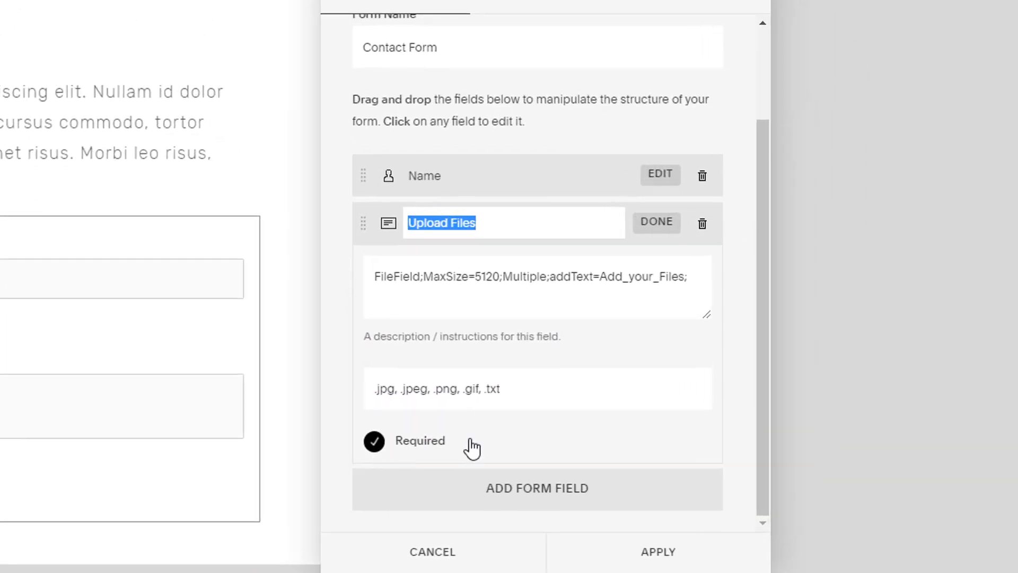
Step: Select and clear the Upload Files field's existing allowed file-type list
triple_click(436, 388)
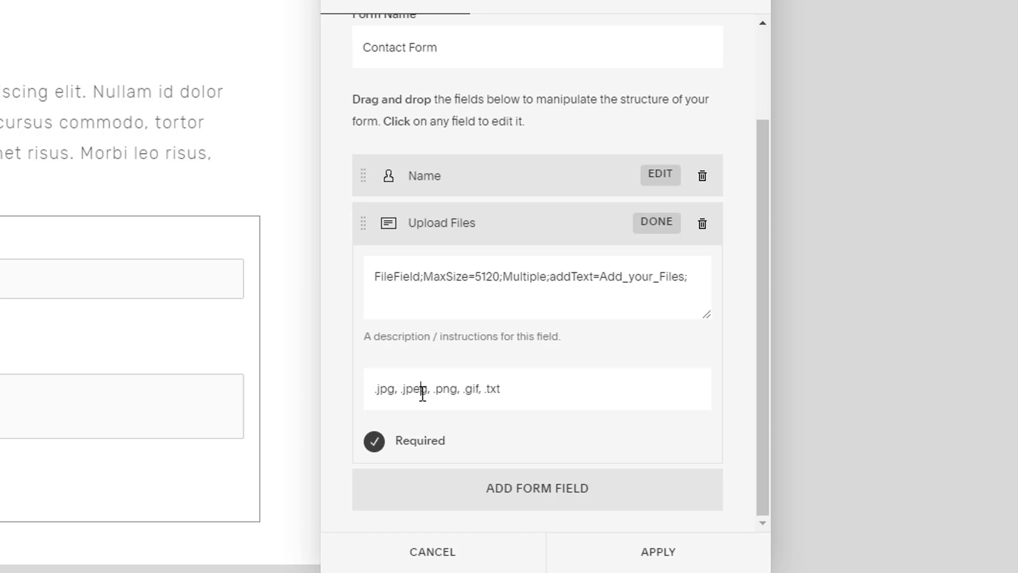
double_click(416, 389)
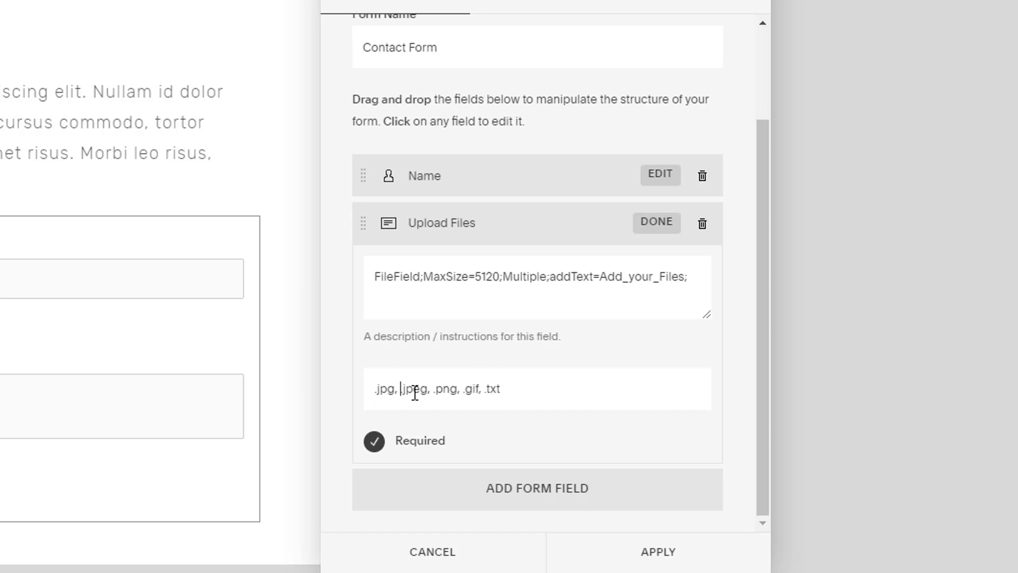
double_click(443, 389)
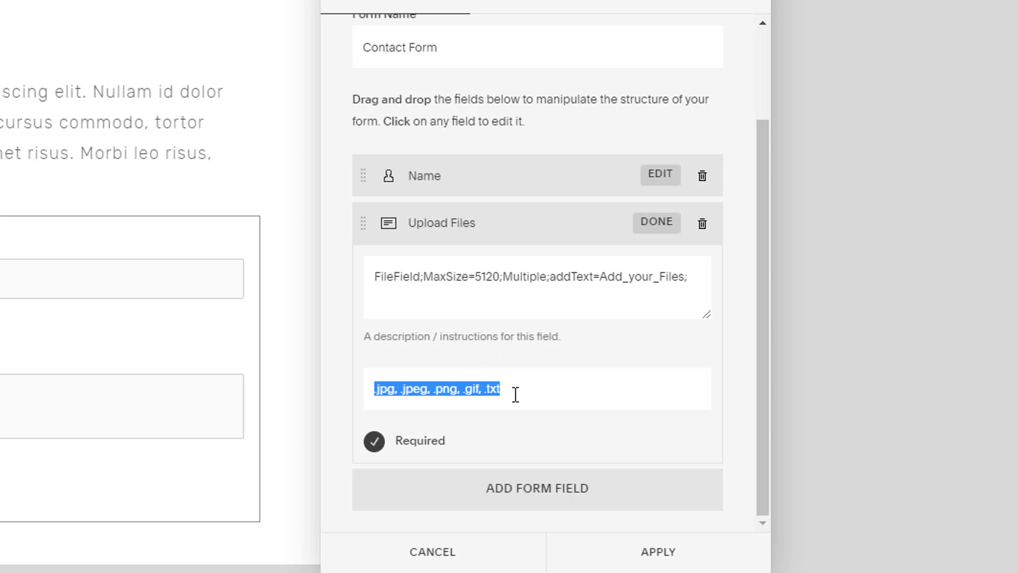
key("Delete")
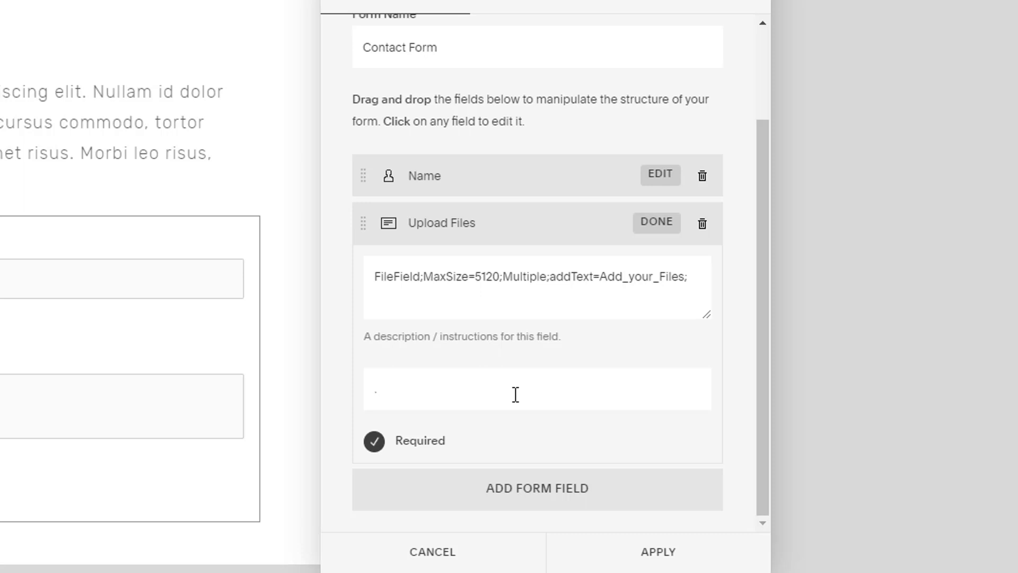
Step: Enter .jpeg, .jpg, .pdf as the field's allowed file types
type("jpg")
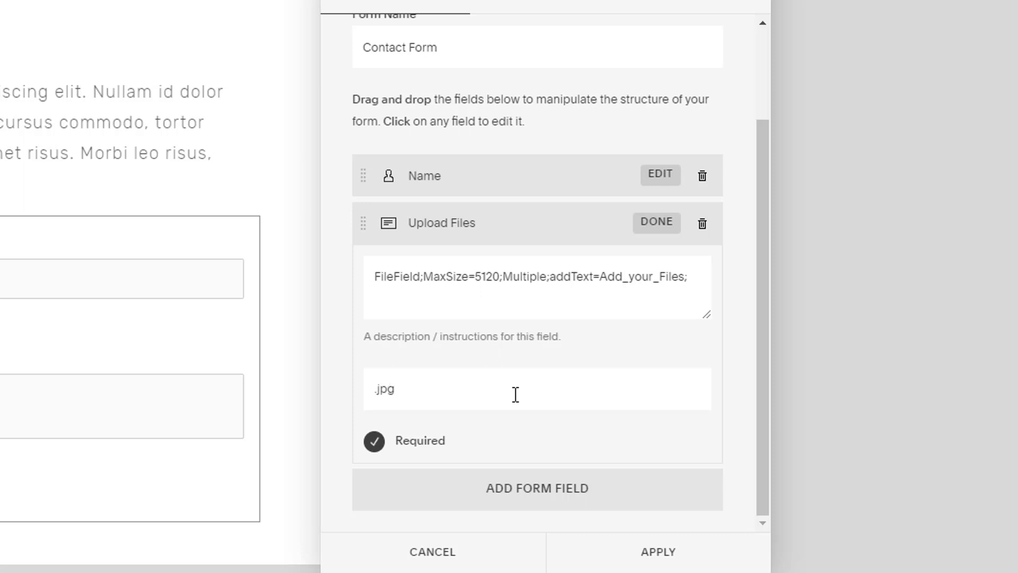
type(", .j")
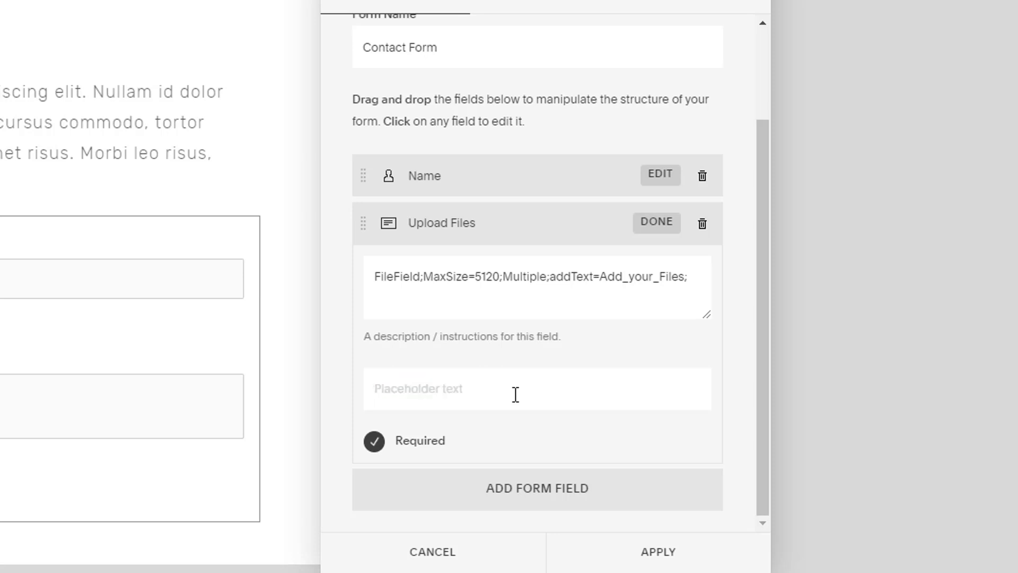
type(".jpeg, .jp")
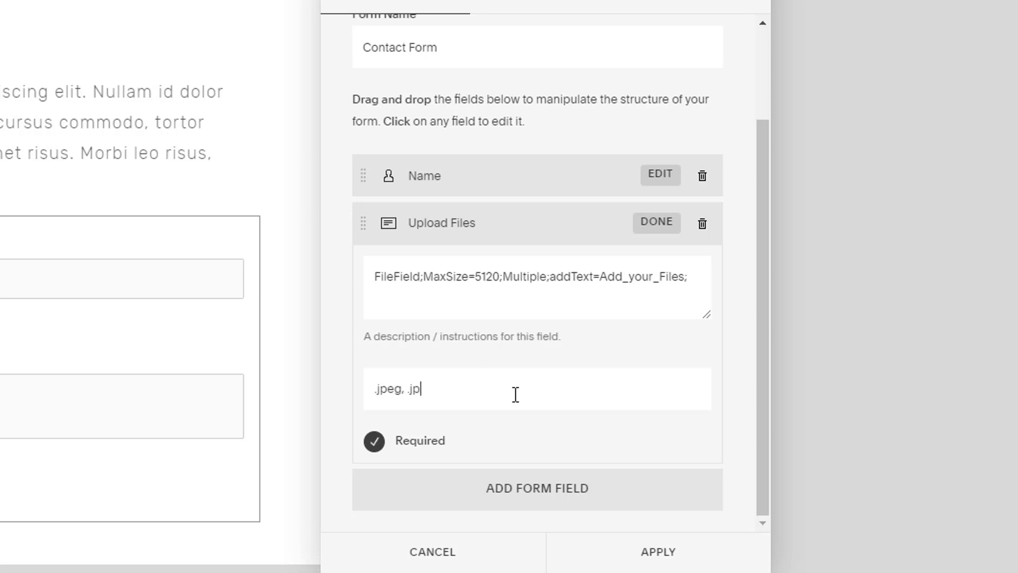
type("g, .p")
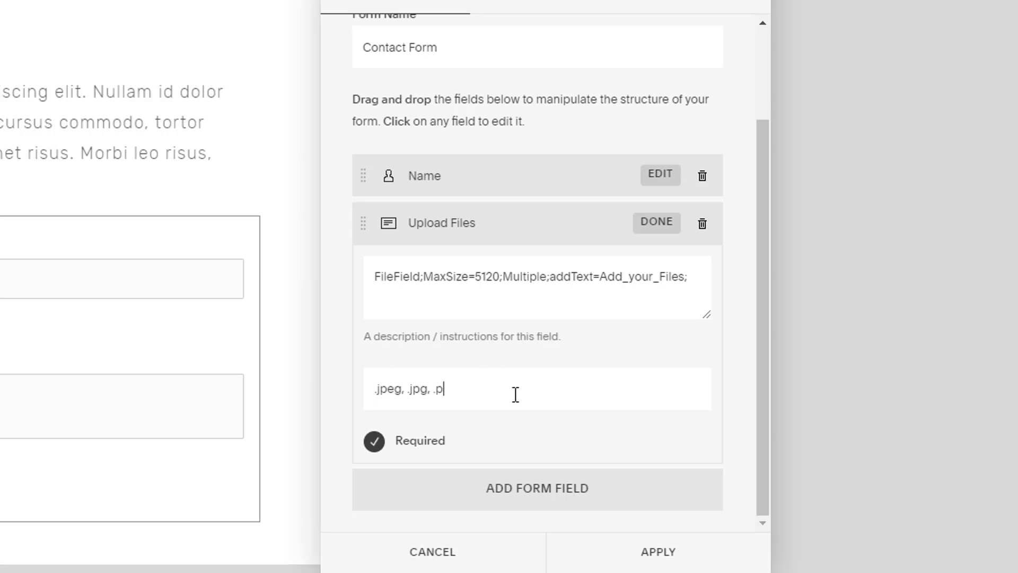
type("df")
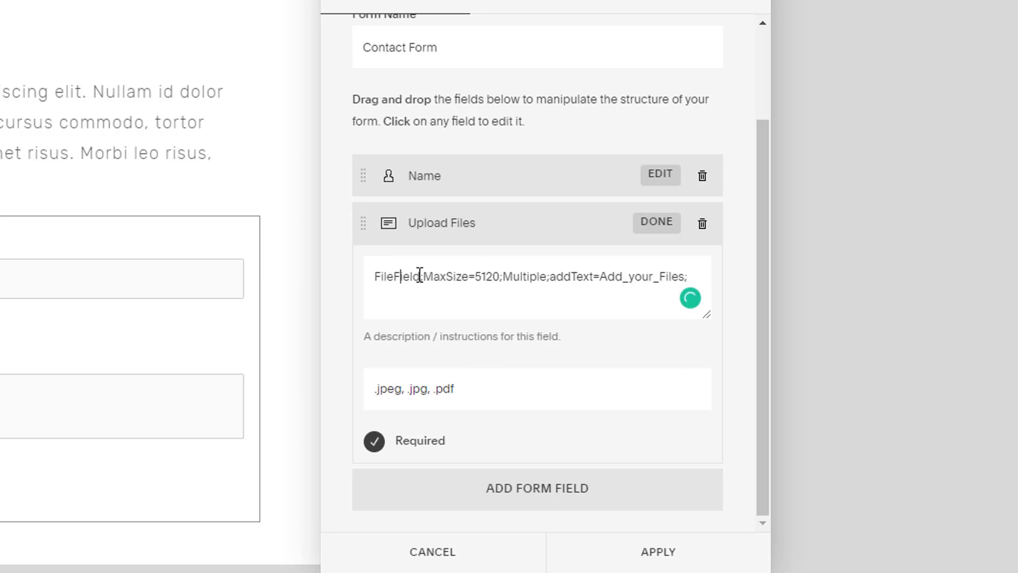
Step: Change the FileField MaxSize value from 5120 to 10000, then switch to SQS Form Uploader
double_click(396, 276)
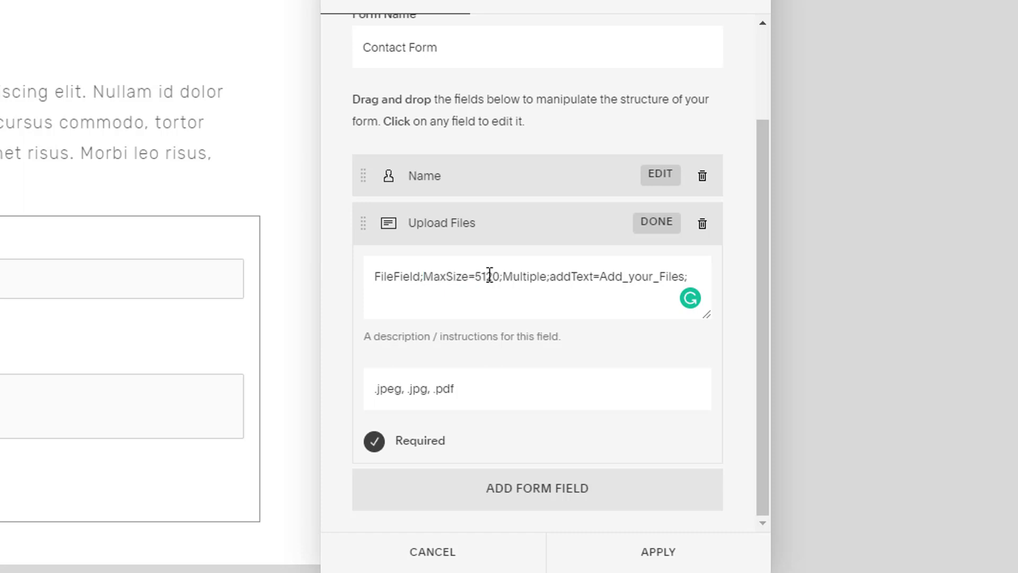
double_click(483, 277)
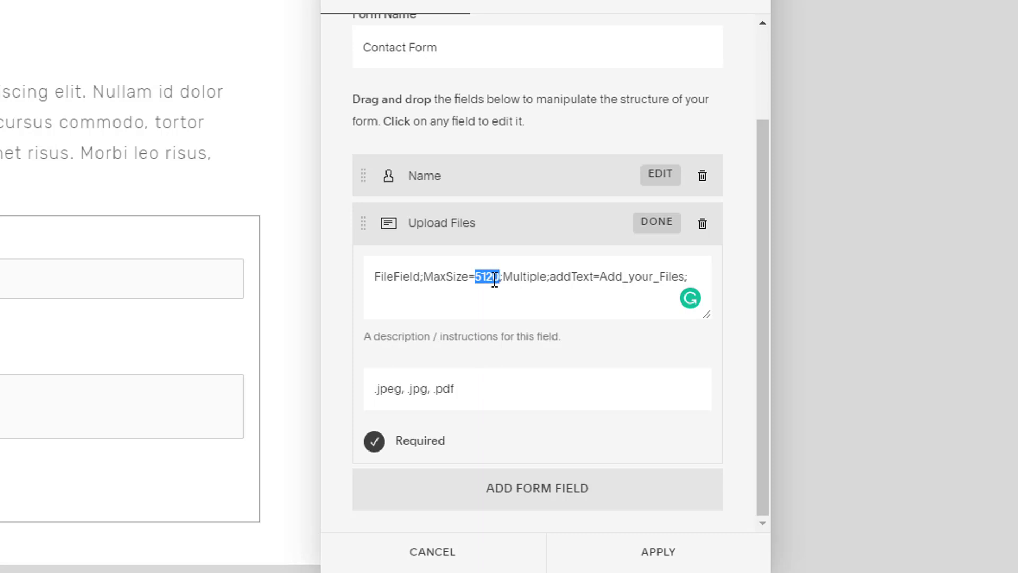
type("1120")
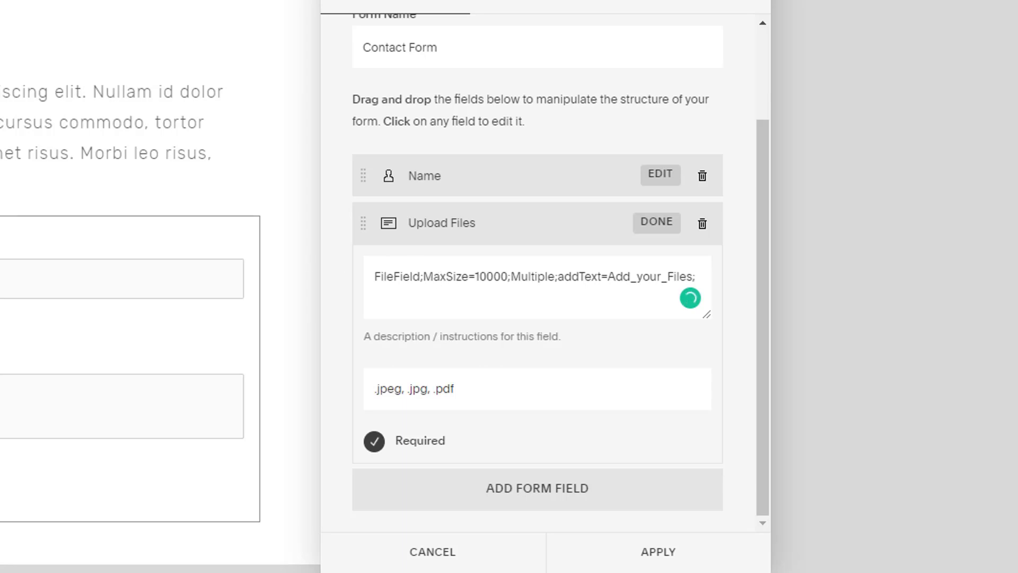
left_click(137, 6)
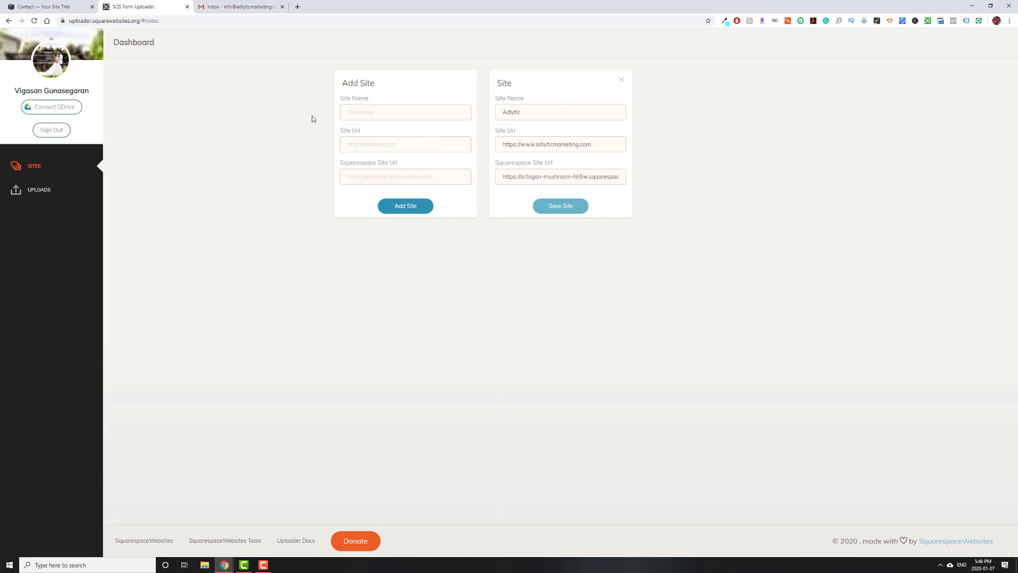
mouse_move(128, 18)
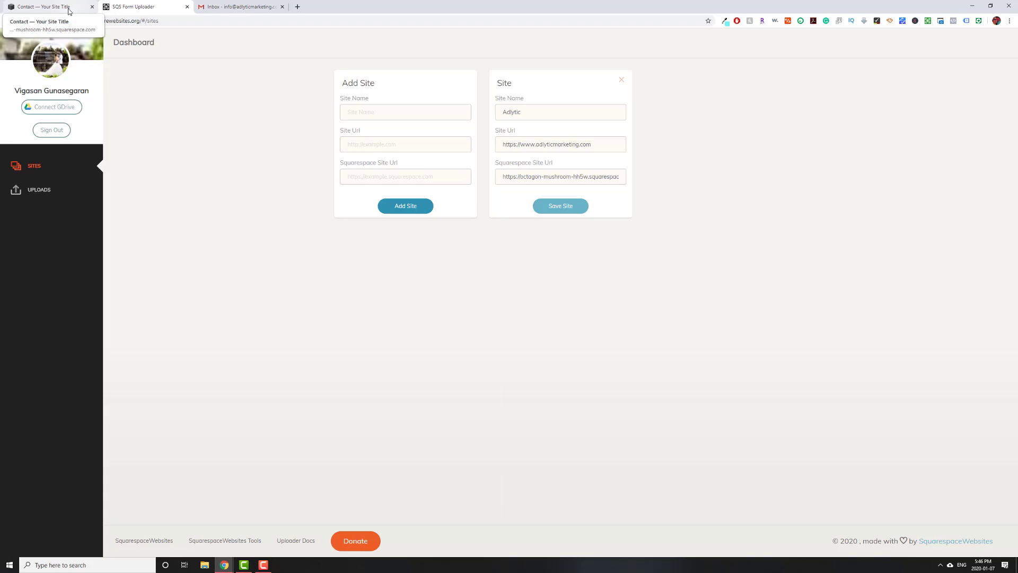
Step: Return from the uploader's Sites dashboard to the Squarespace form editor
left_click(45, 7)
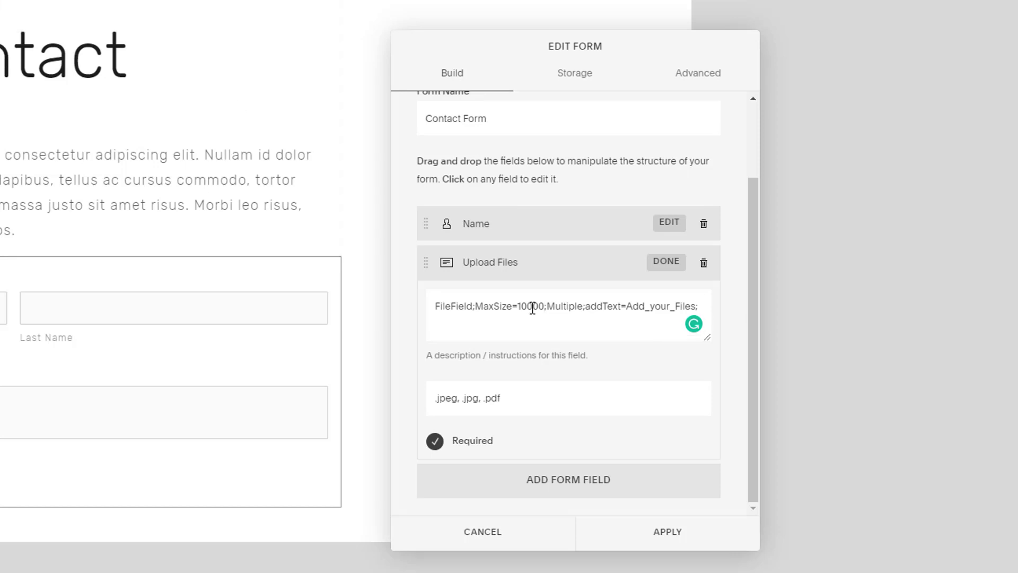
Step: Replace the addText label Add_your_Files with UPLOAD_YOUR_FILES_HERE
double_click(533, 309)
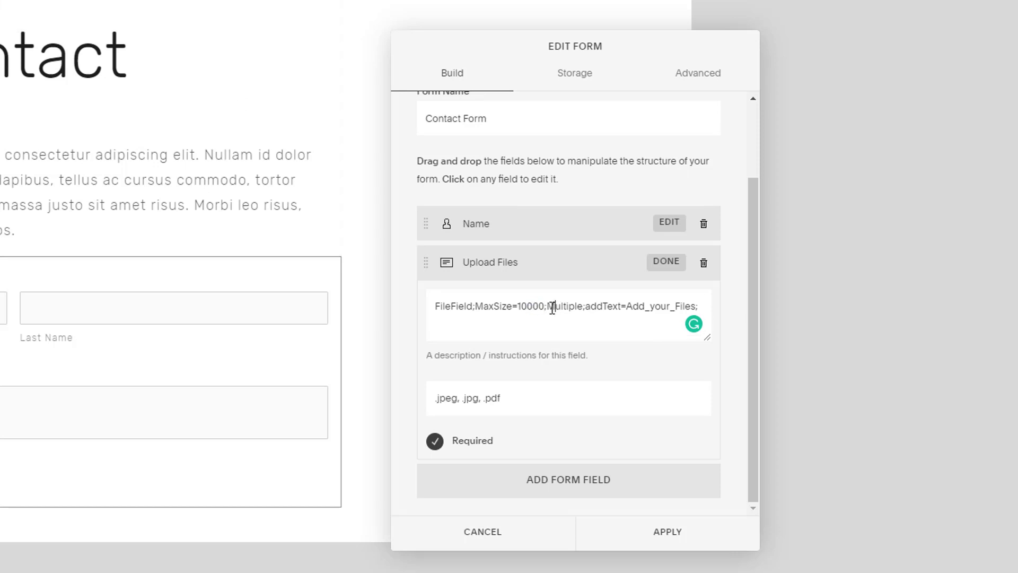
double_click(563, 305)
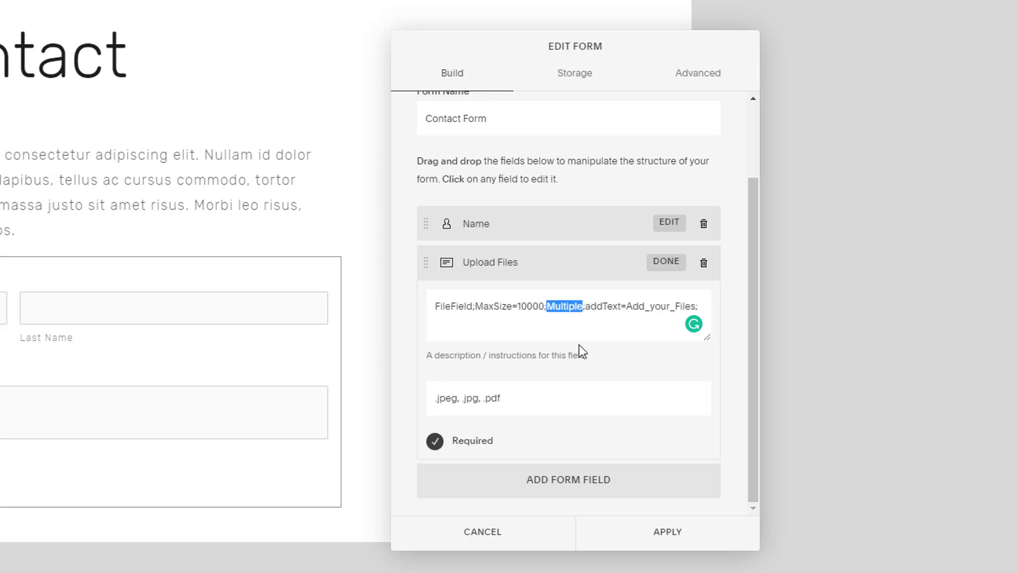
left_click(587, 308)
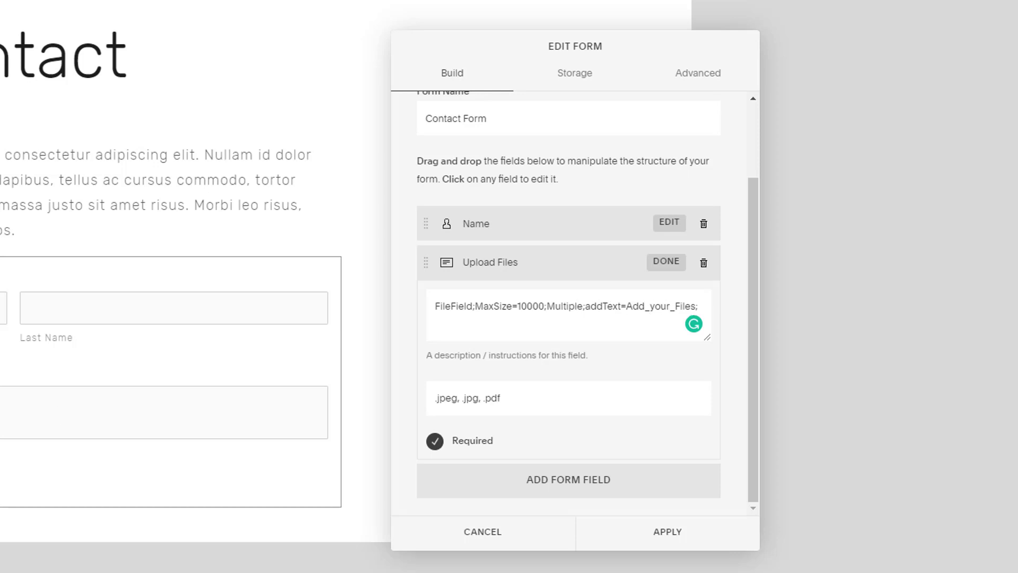
left_click(651, 309)
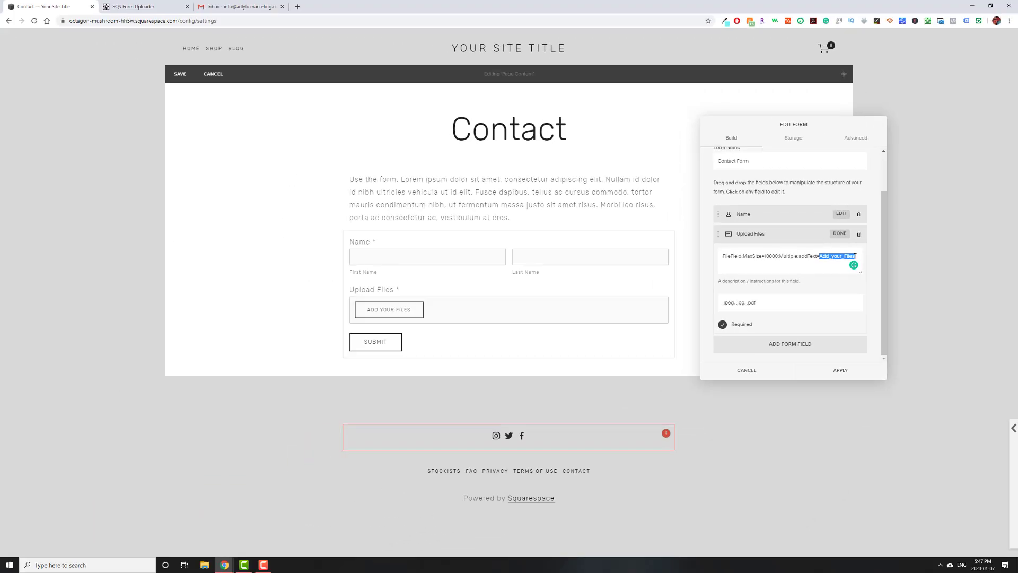
type("UPLOAD")
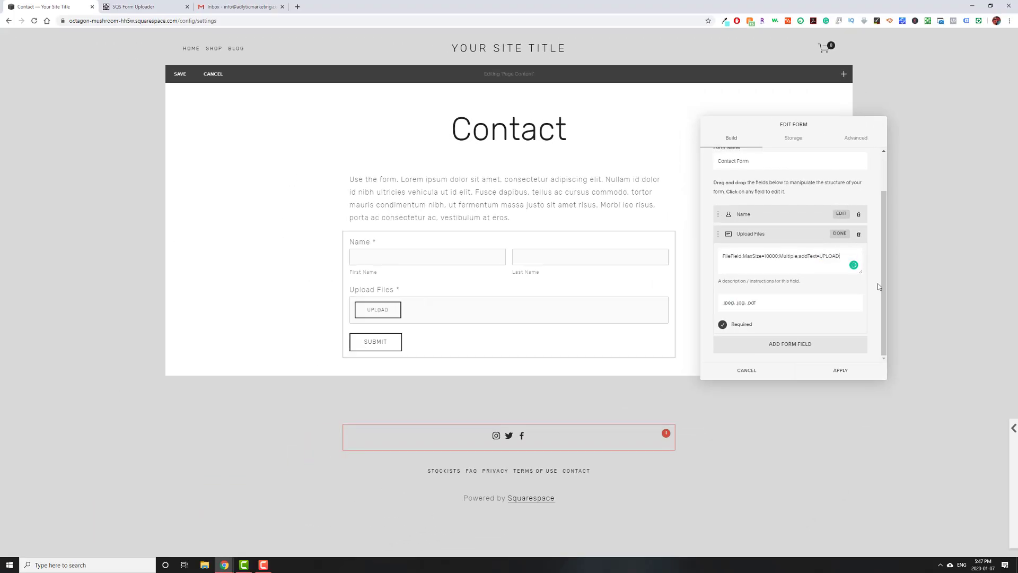
type("_YOUR_FILES_HERE;")
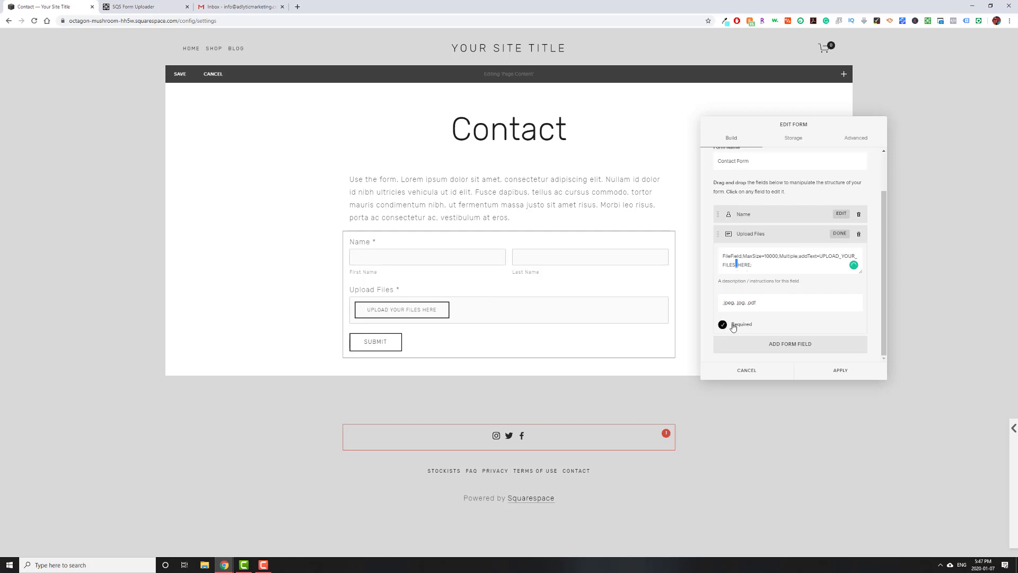
Step: Confirm Storage is set to Email and apply the form changes
left_click(793, 138)
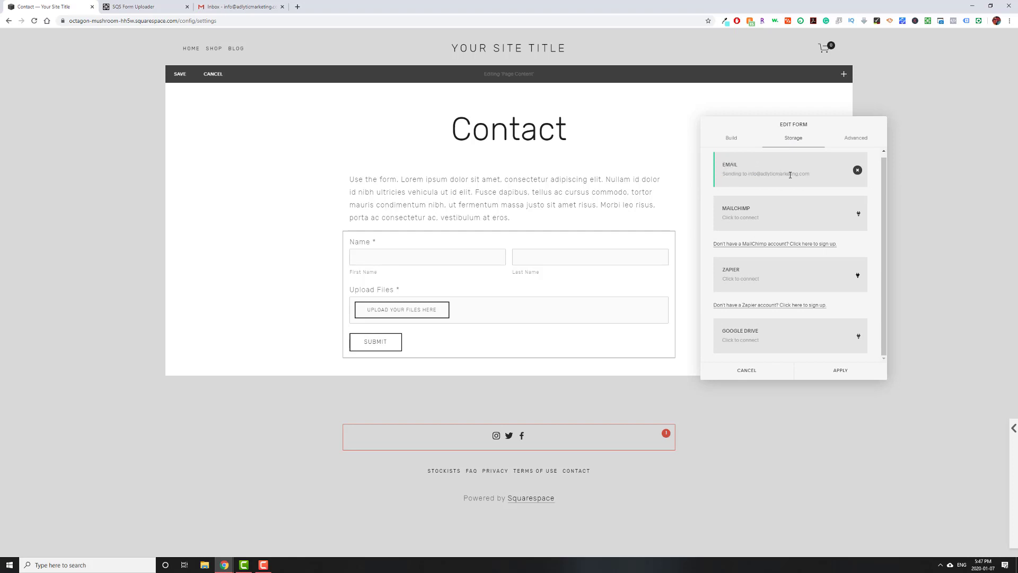
left_click(839, 370)
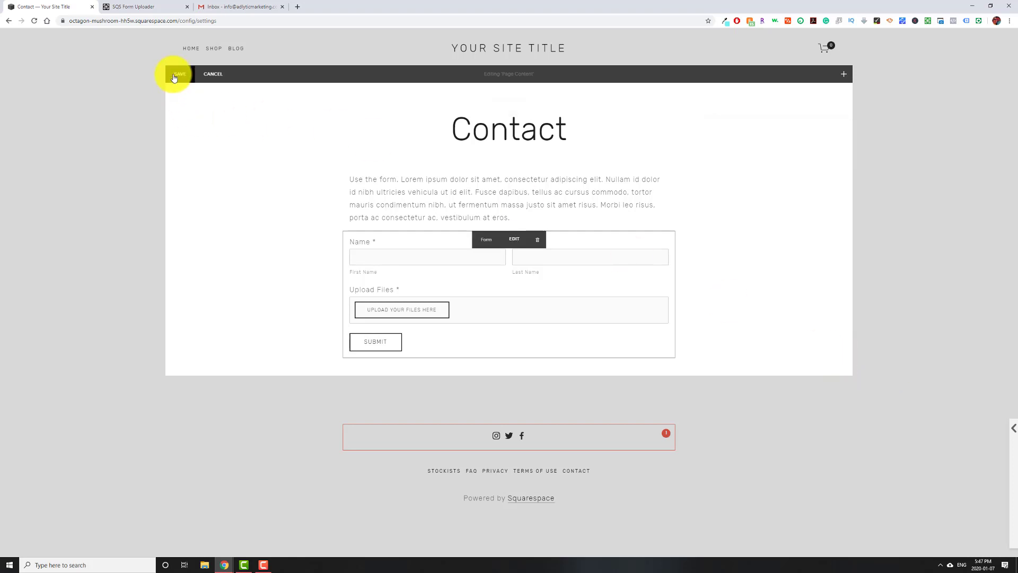
Step: Save the page edits and fill the form with first and last name 'Test'
left_click(179, 74)
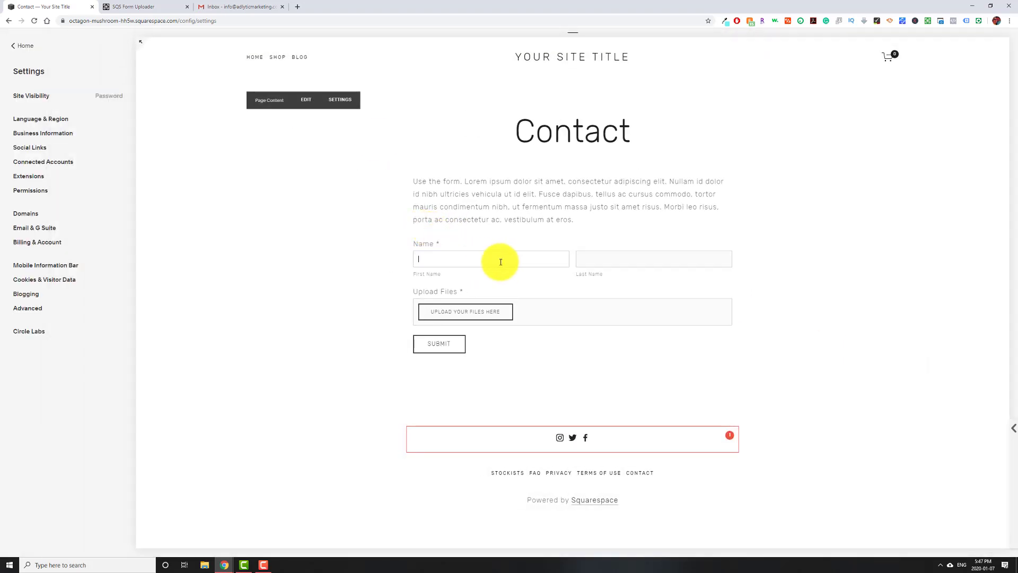
type("Test")
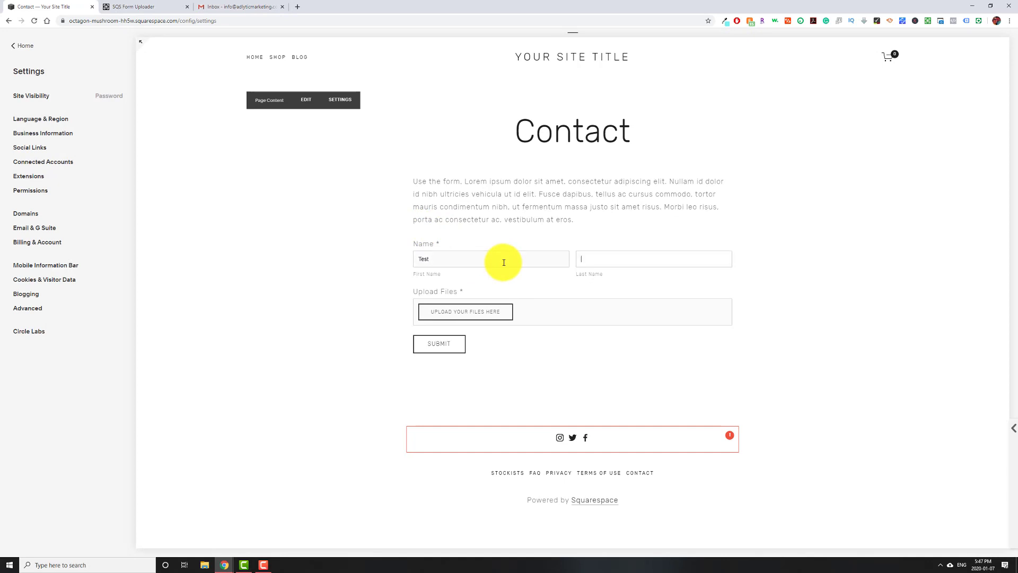
type("Test")
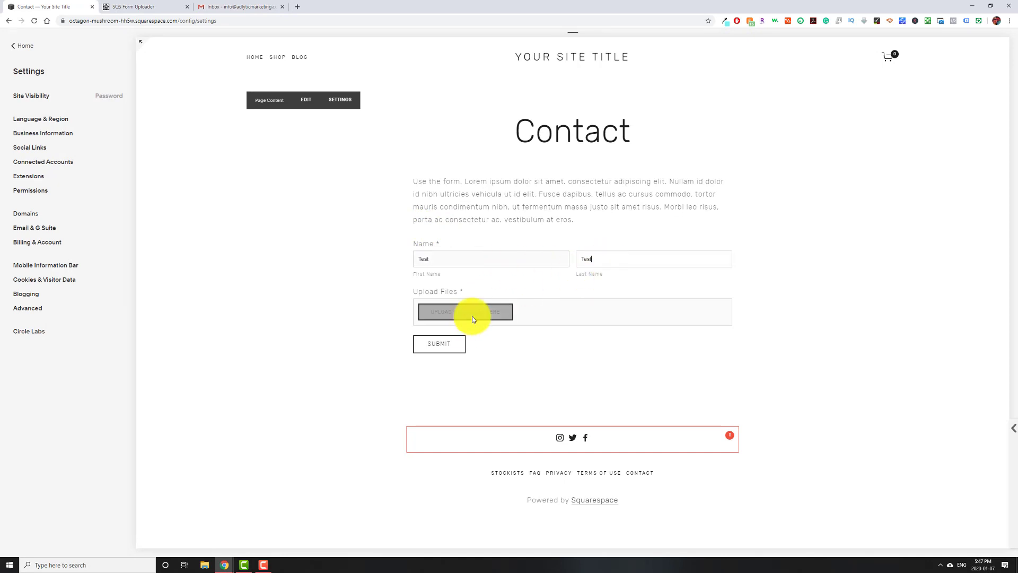
Step: Attach the two images via Upload Your Files Here and submit the test entry
left_click(464, 312)
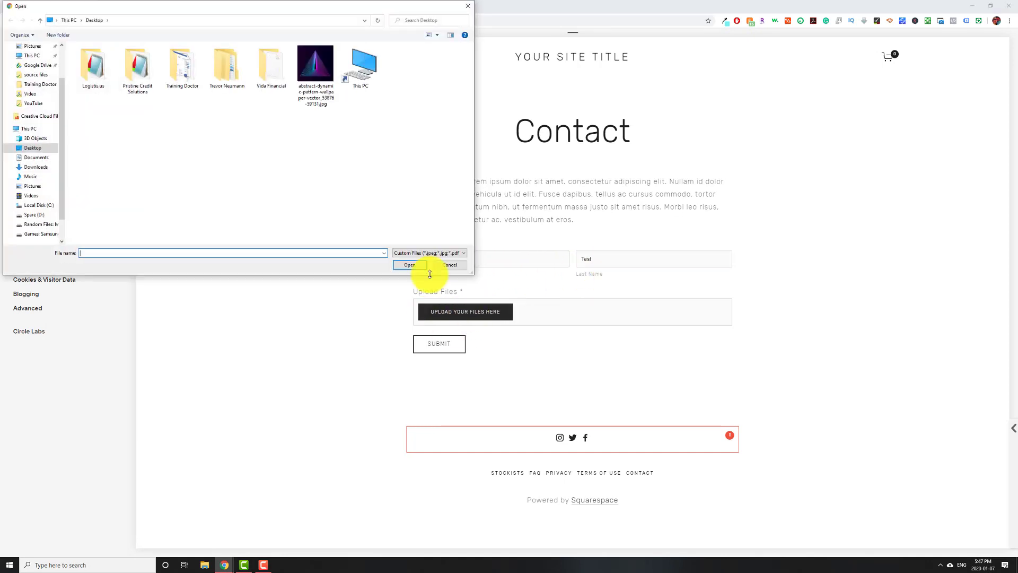
left_click(409, 265)
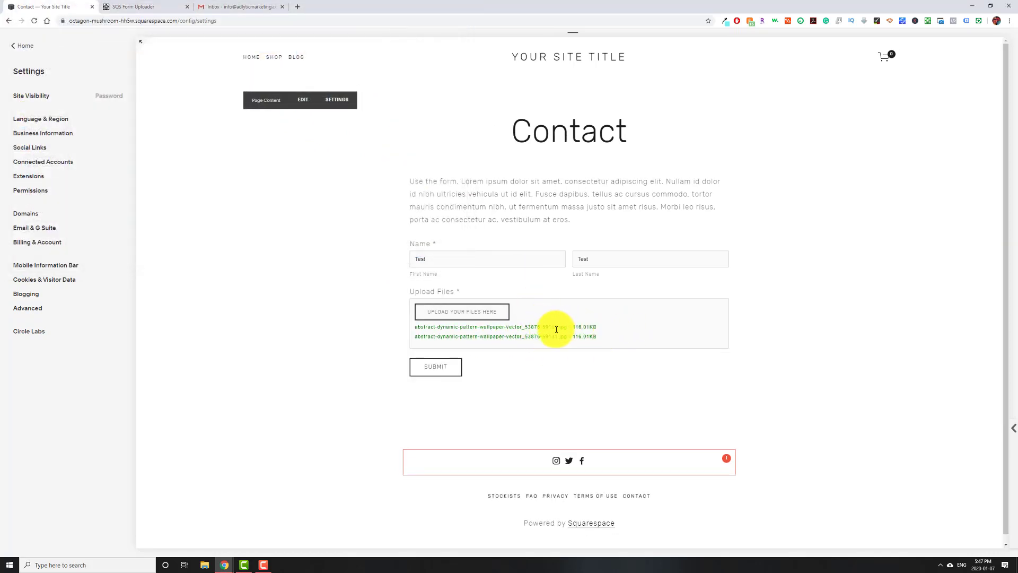
left_click(434, 365)
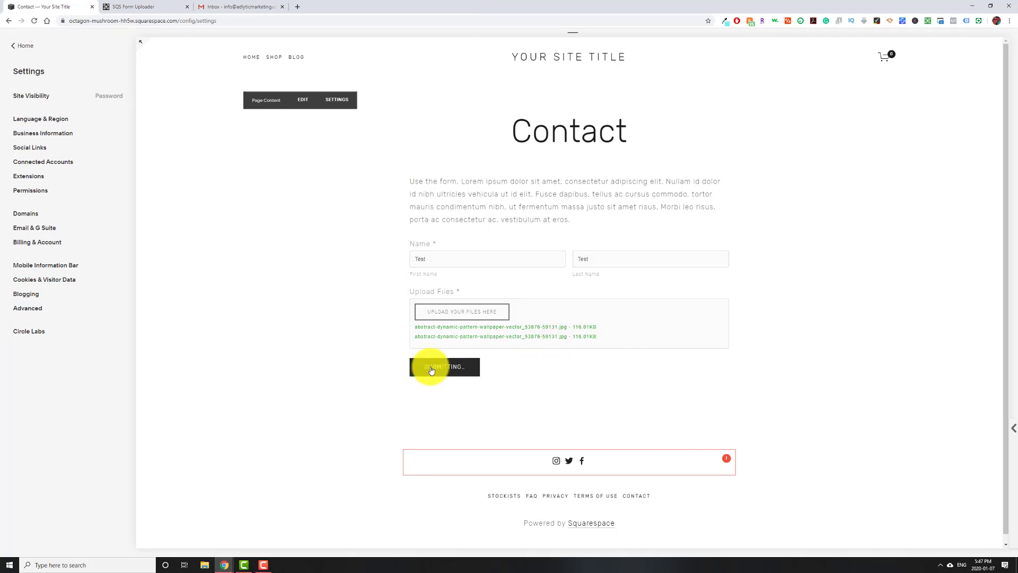
left_click(444, 366)
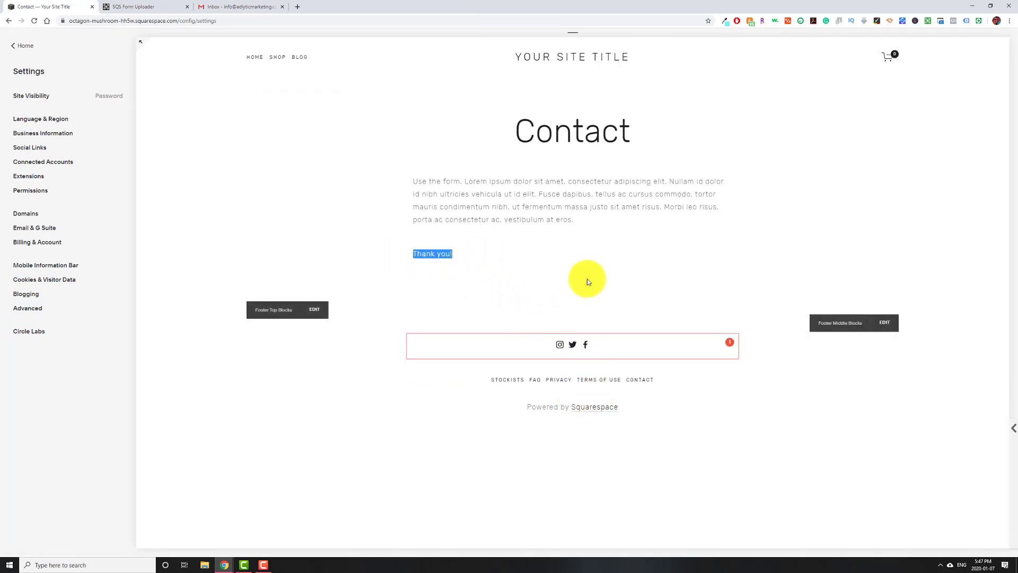
Step: Refresh Gmail and view the 'Form Submission - Contact Form' email with its two upload links
left_click(240, 7)
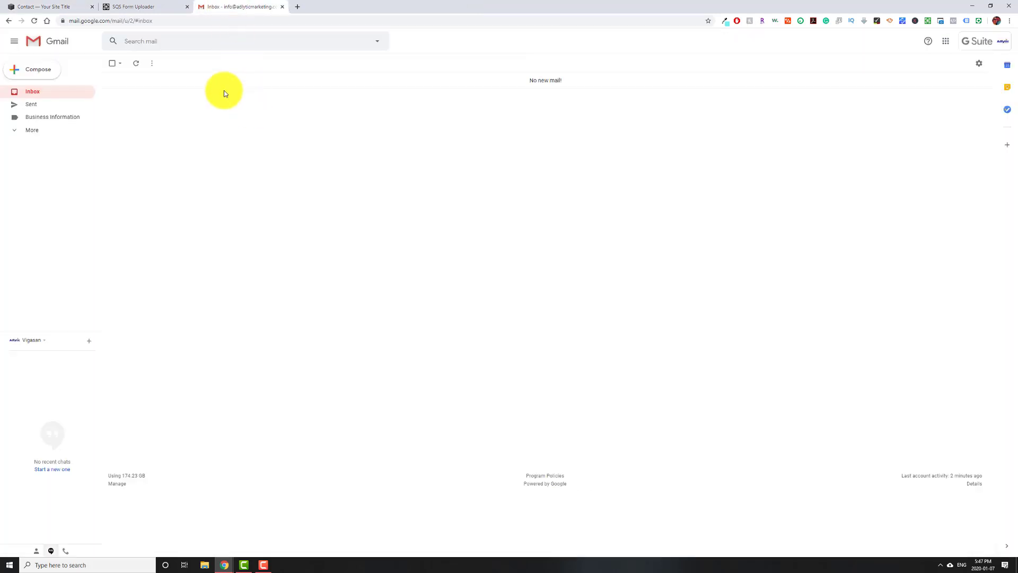
left_click(136, 63)
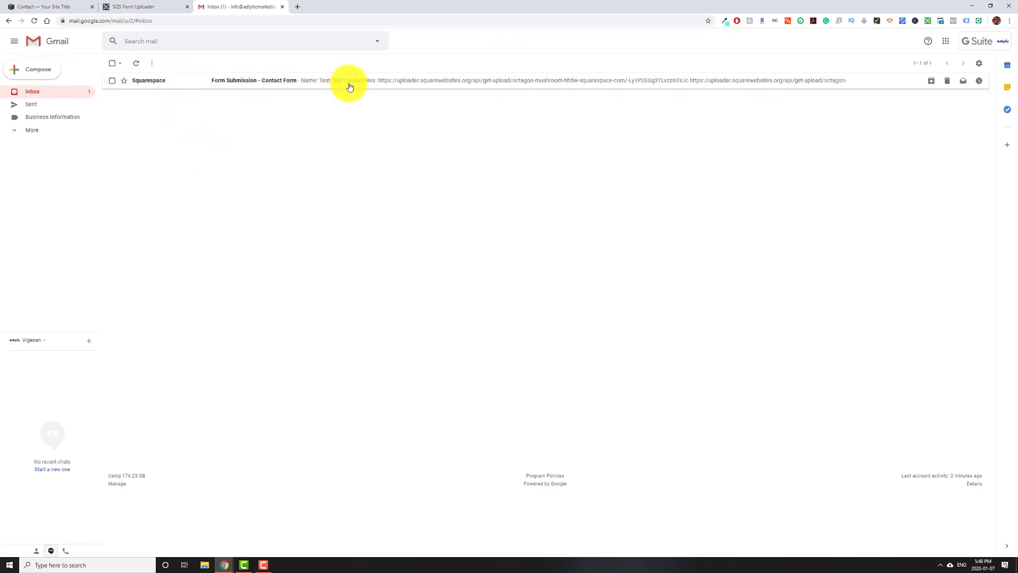
left_click(325, 80)
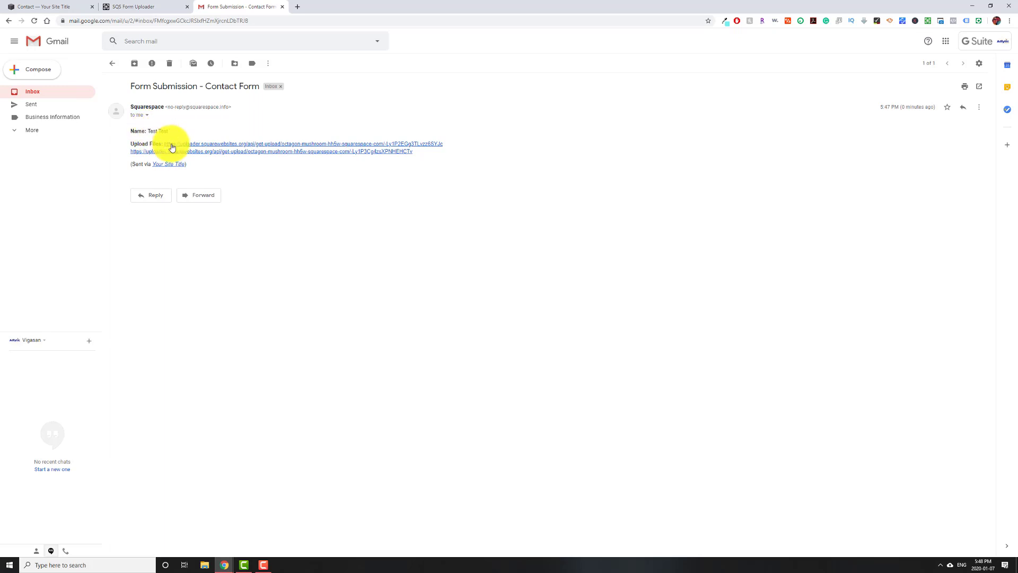
mouse_move(178, 152)
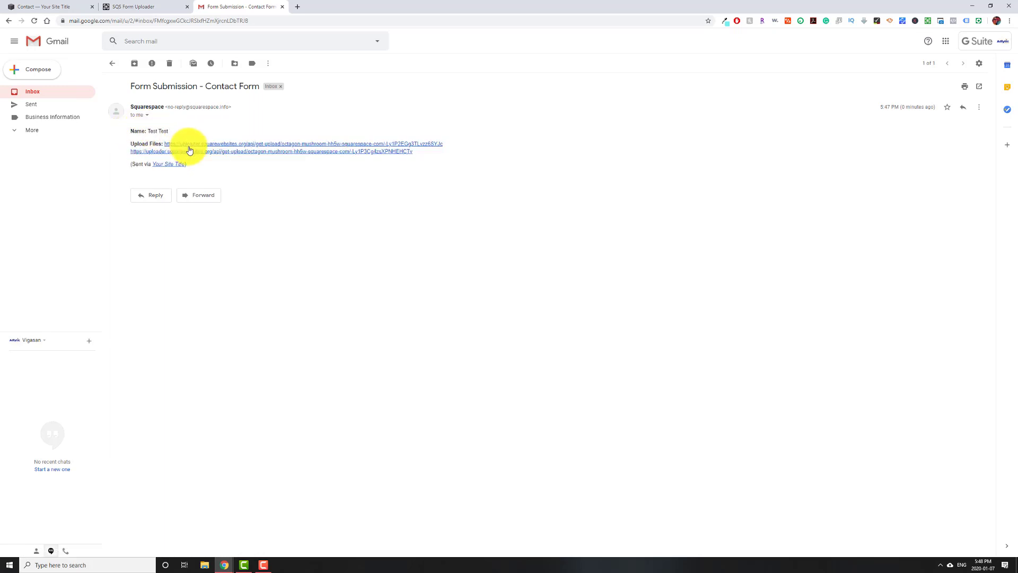
left_click(190, 152)
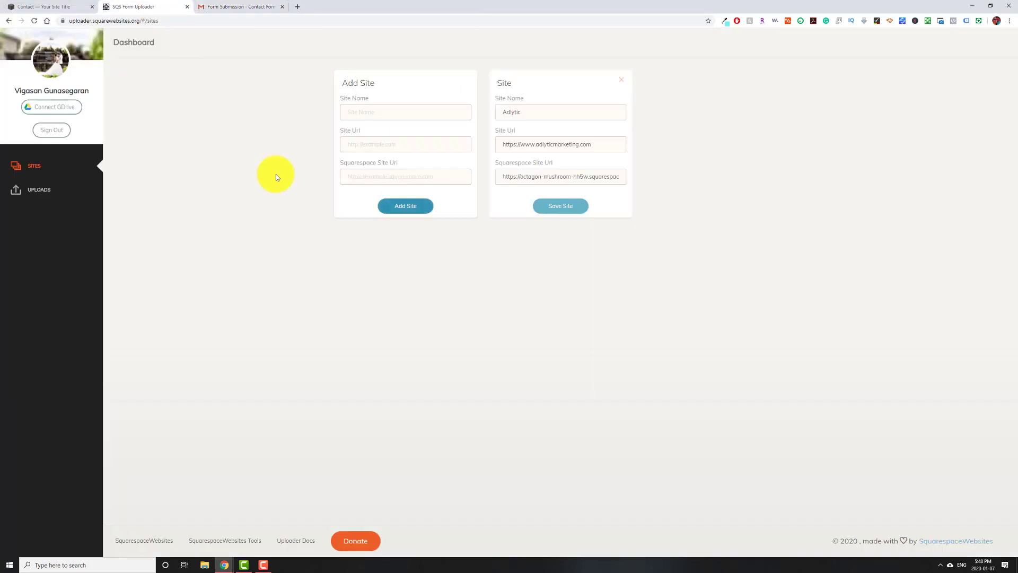
mouse_move(105, 79)
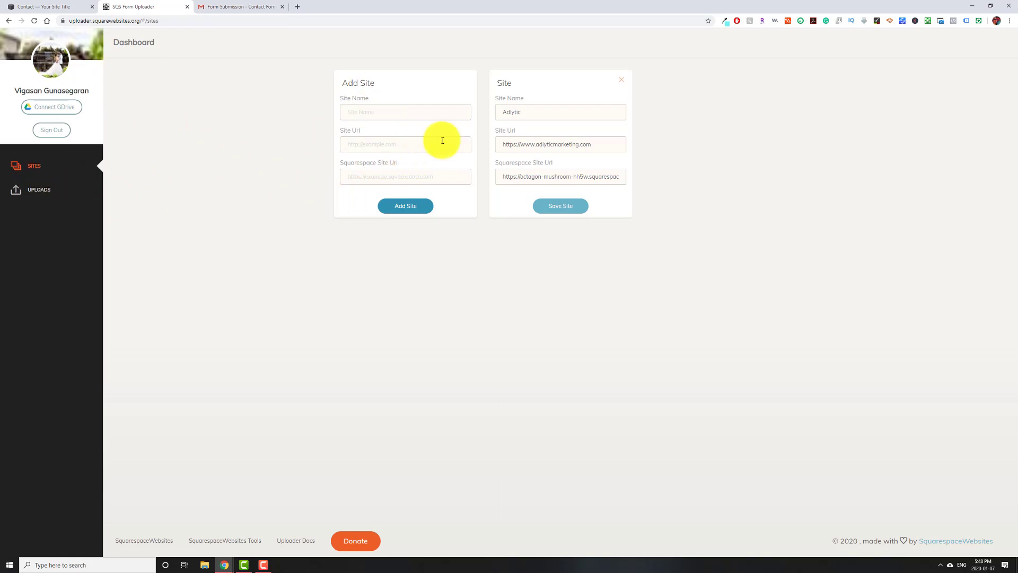
mouse_move(337, 189)
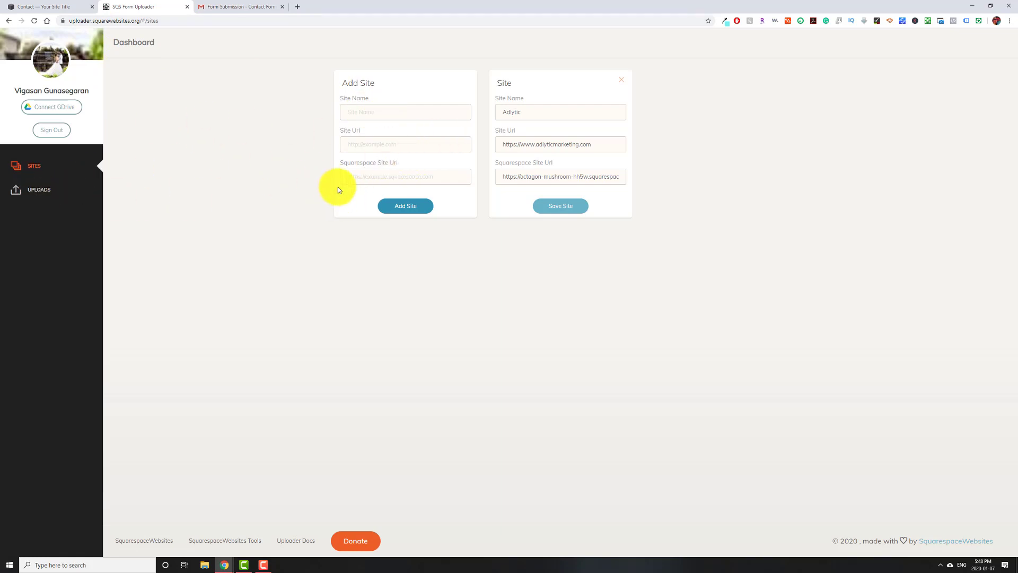
mouse_move(38, 189)
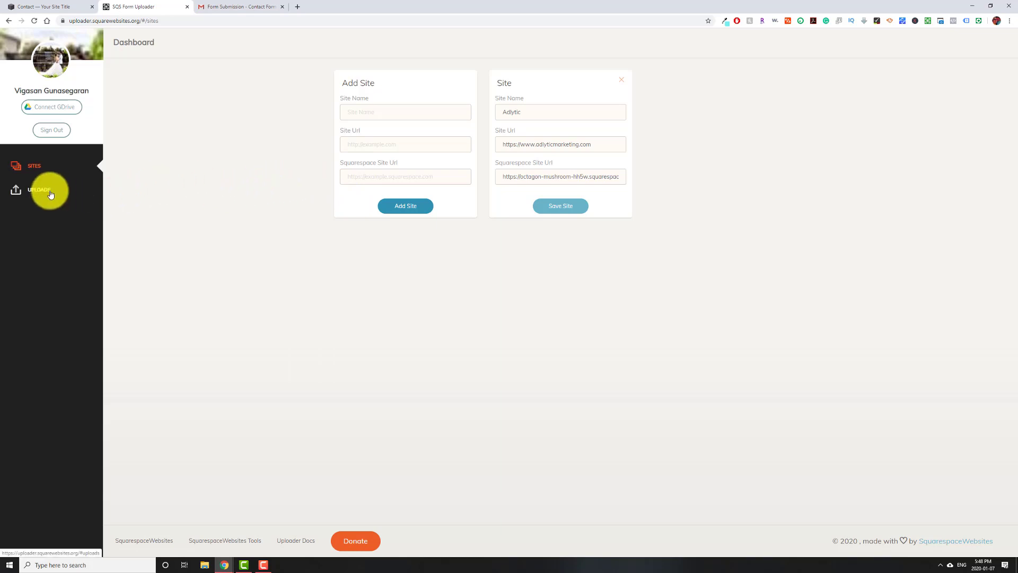
Step: List the site's uploads in the Uploads dashboard showing the two jpg files
left_click(39, 189)
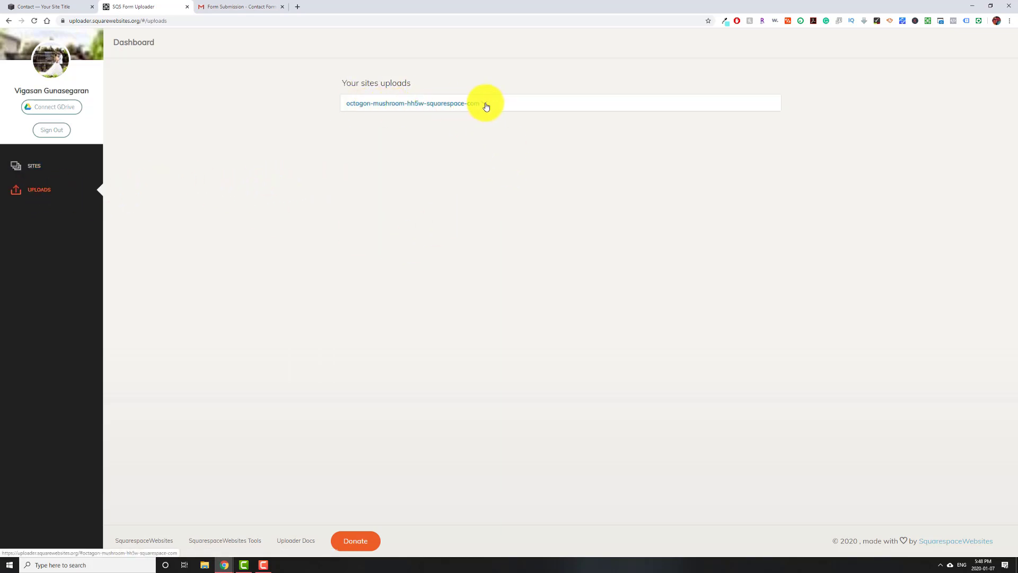
left_click(409, 103)
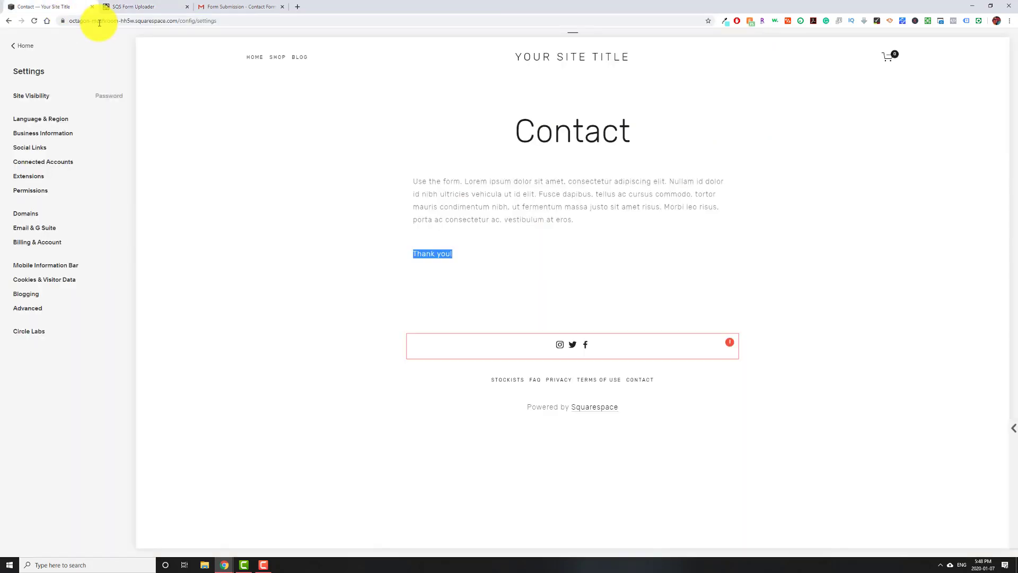
left_click(143, 6)
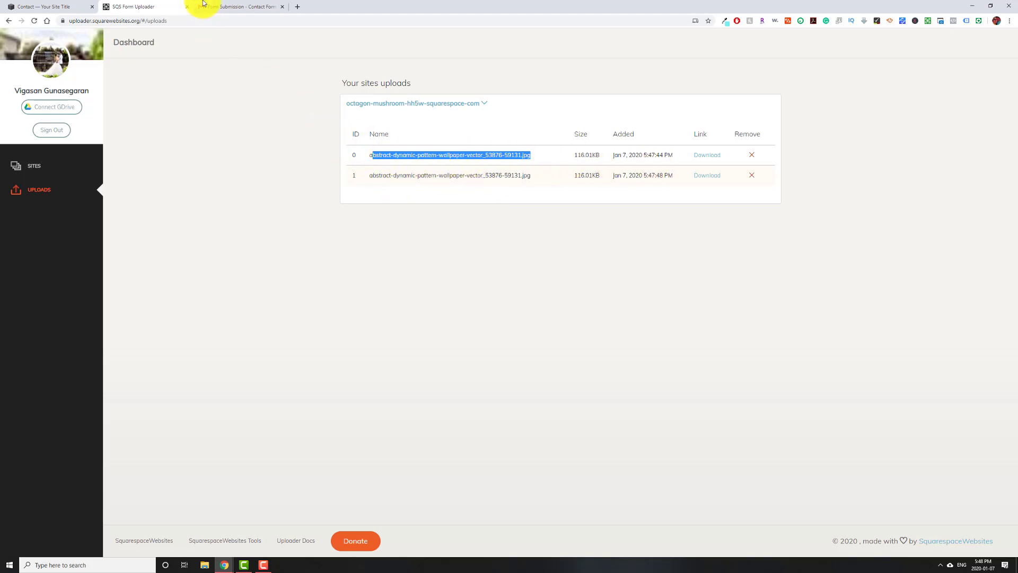
Step: Compare the uploaded files list against the email links and the Squarespace contact page
left_click(241, 6)
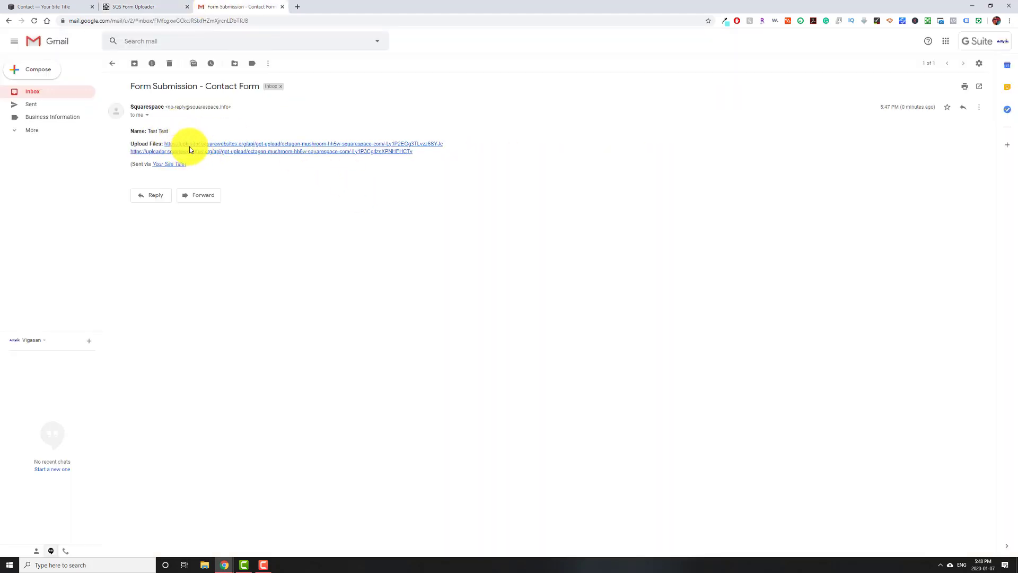
left_click(143, 6)
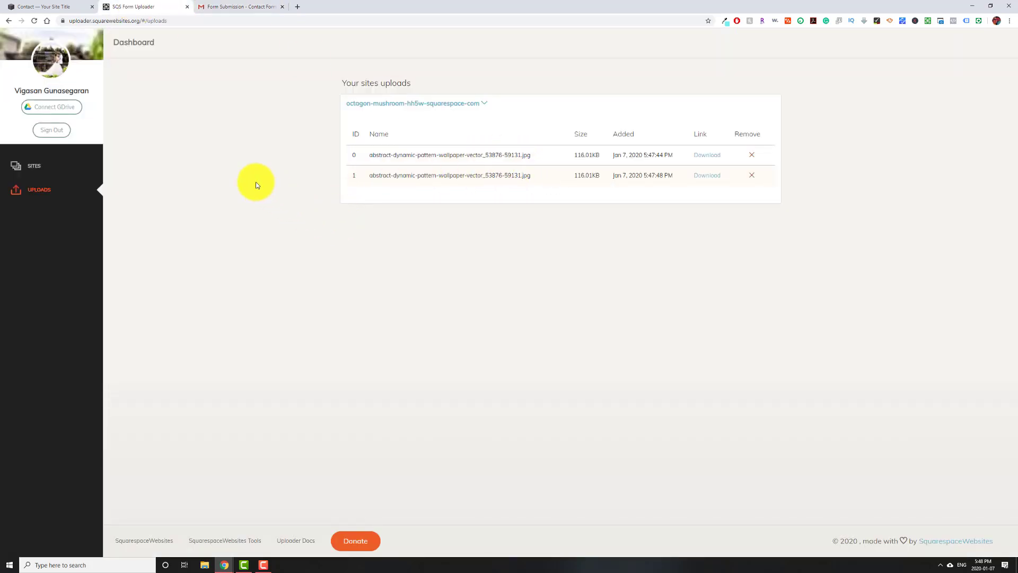
mouse_move(337, 166)
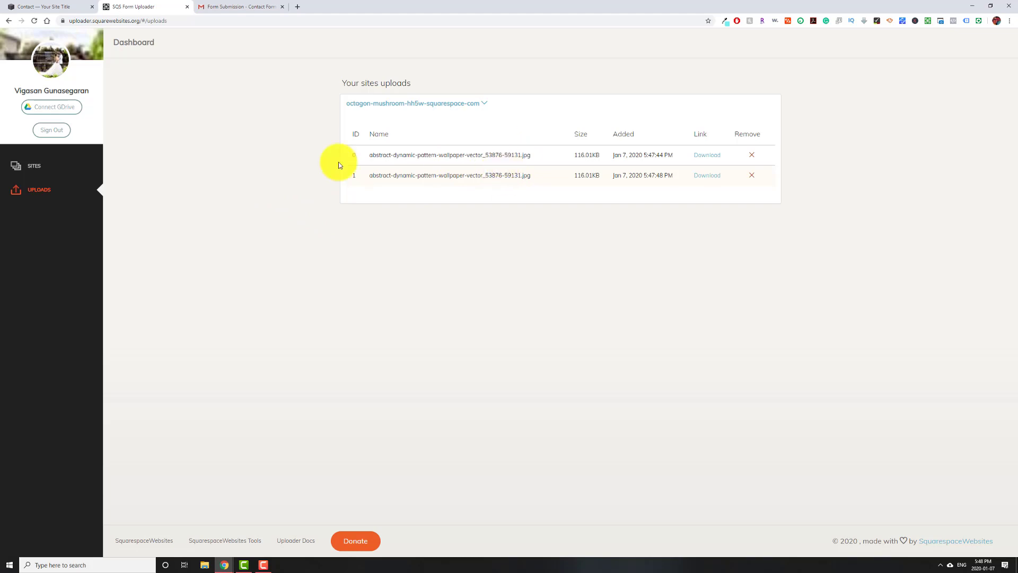
mouse_move(51, 107)
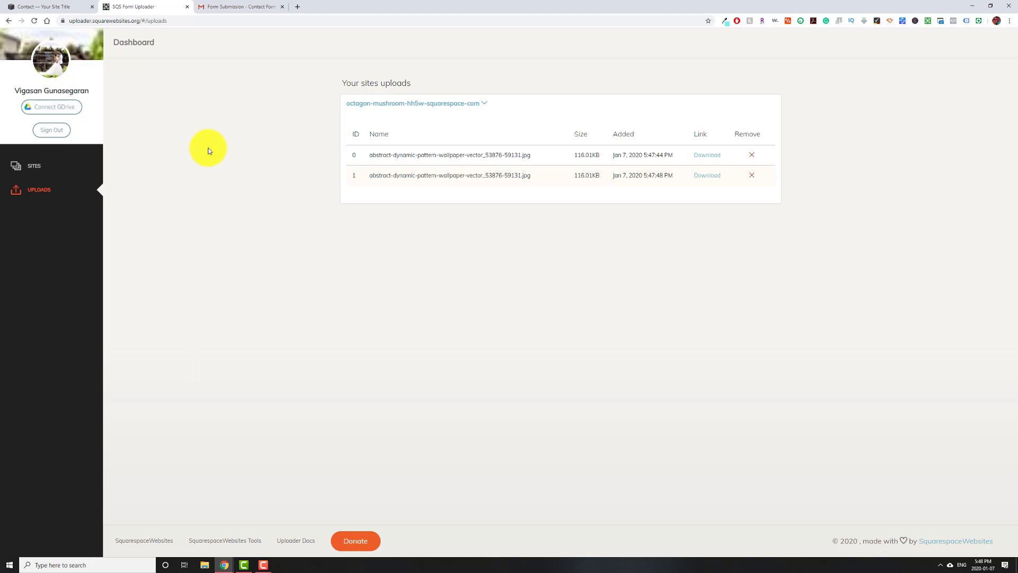
left_click(241, 6)
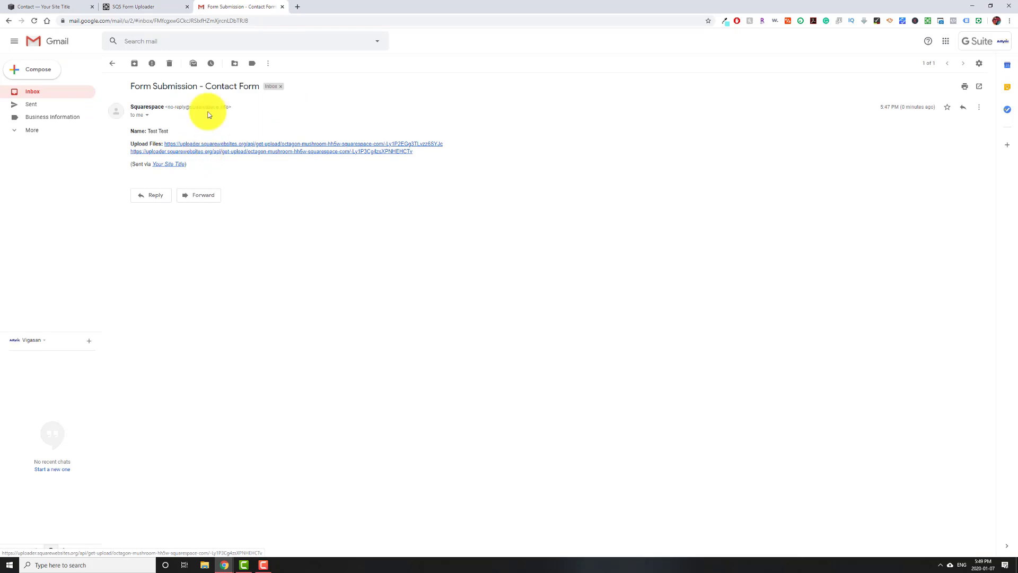
left_click(143, 6)
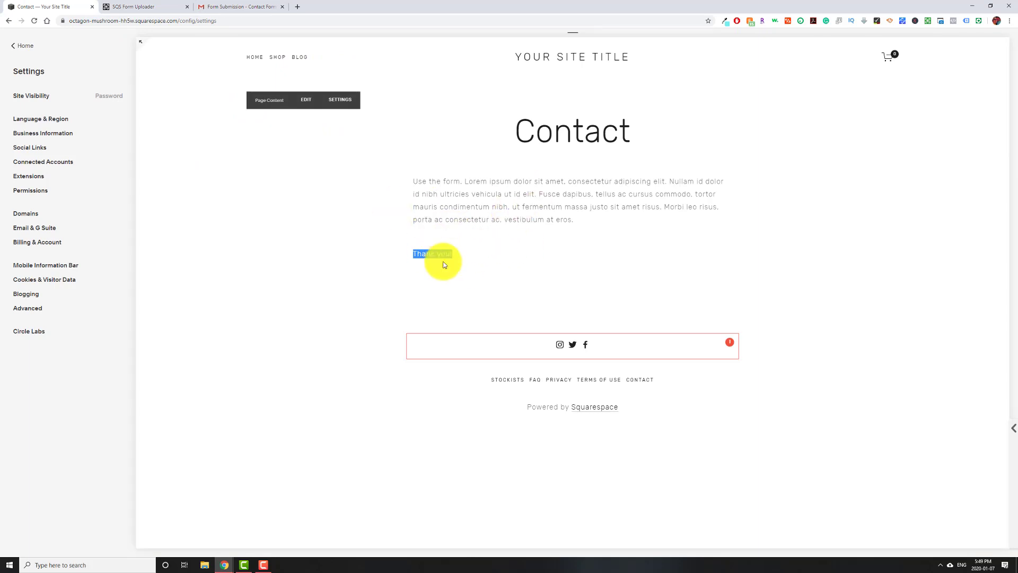
left_click(143, 6)
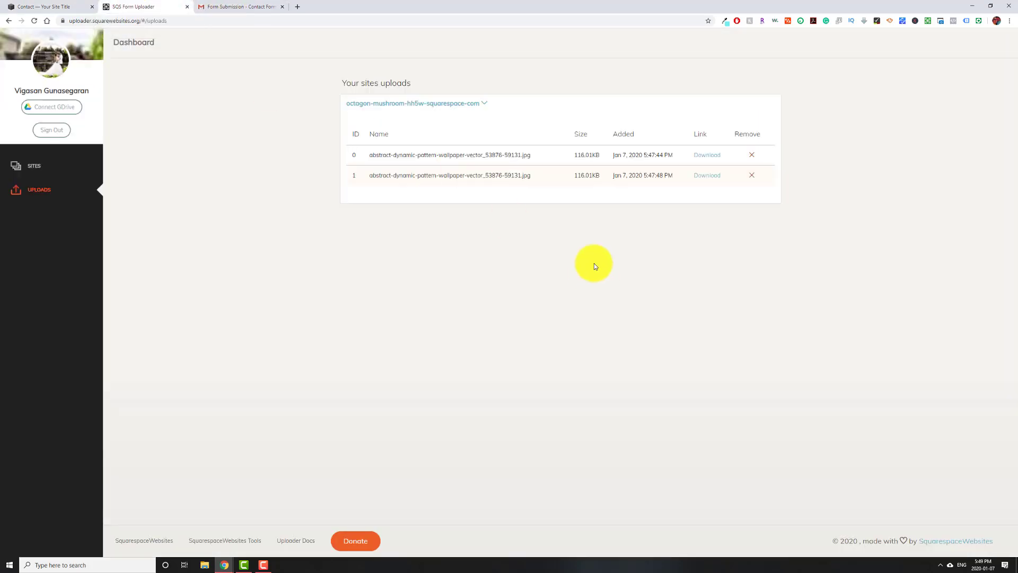
left_click(240, 6)
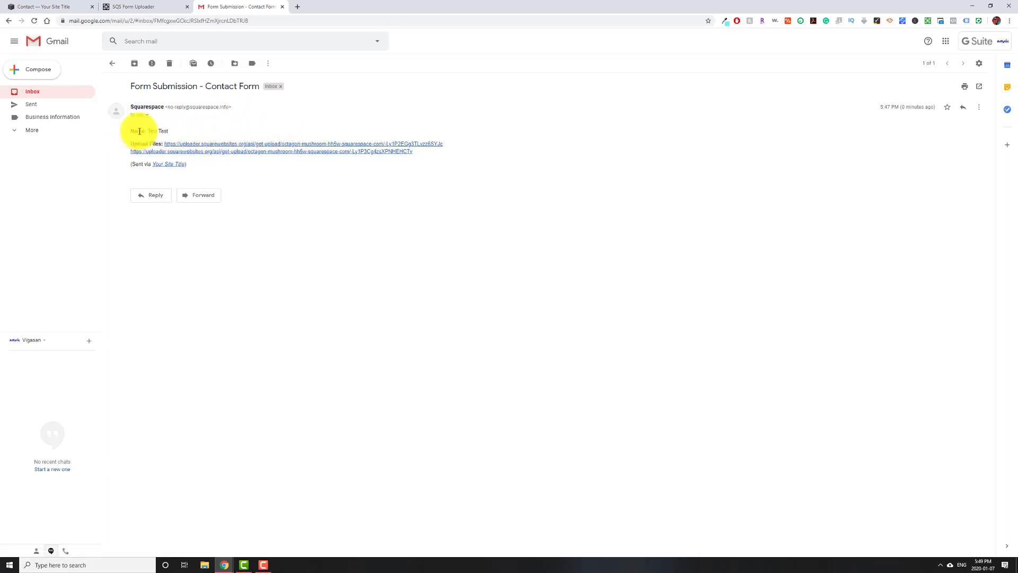
Step: Navigate from settings to the Shop page and select the Beni Shoga product
left_click(48, 6)
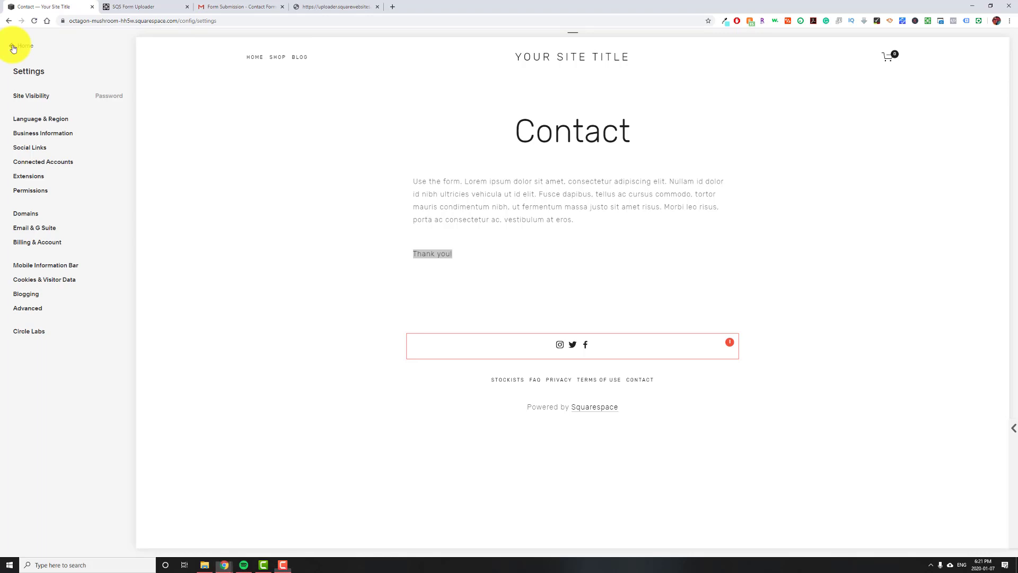
left_click(18, 46)
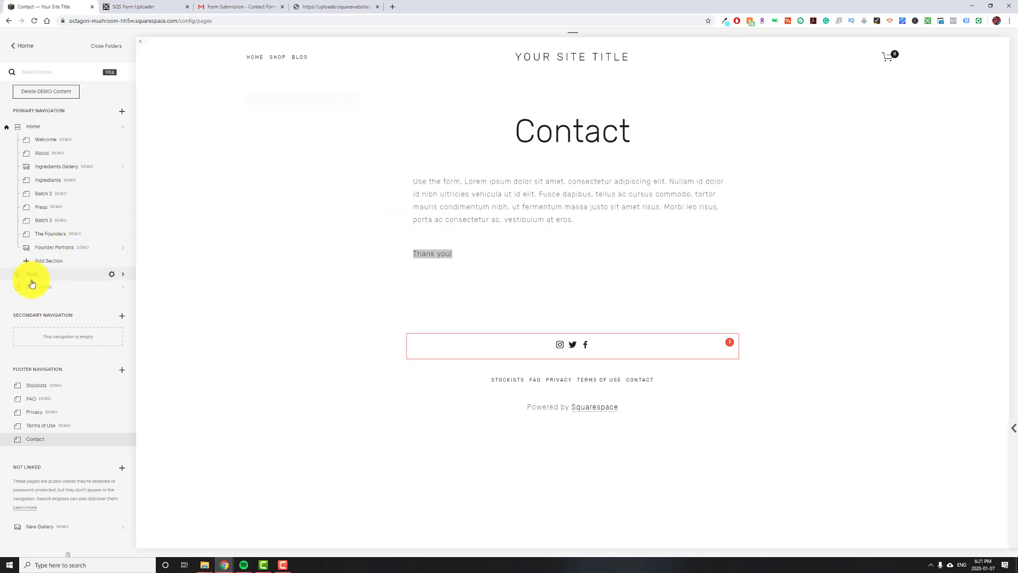
left_click(31, 273)
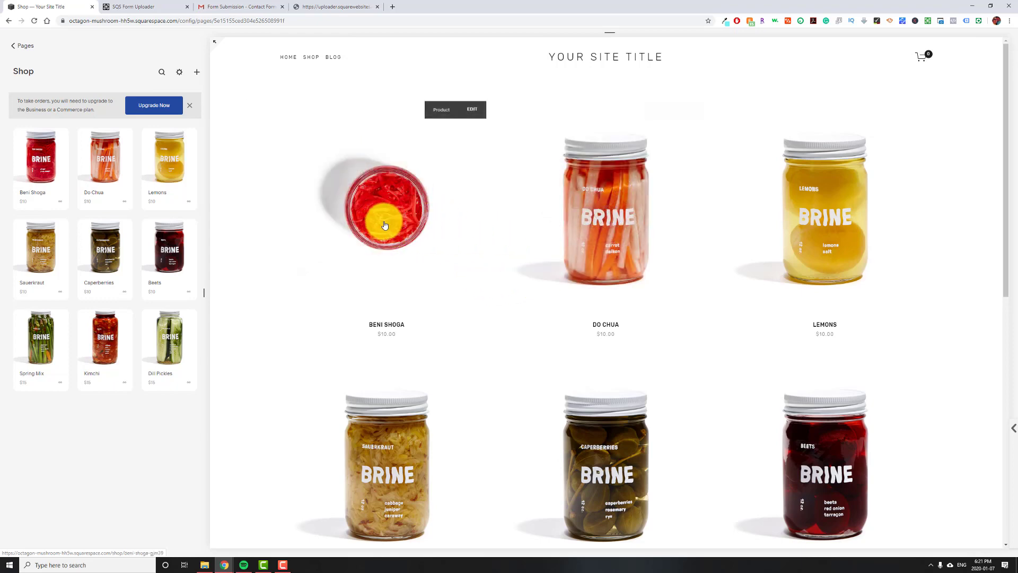
left_click(384, 208)
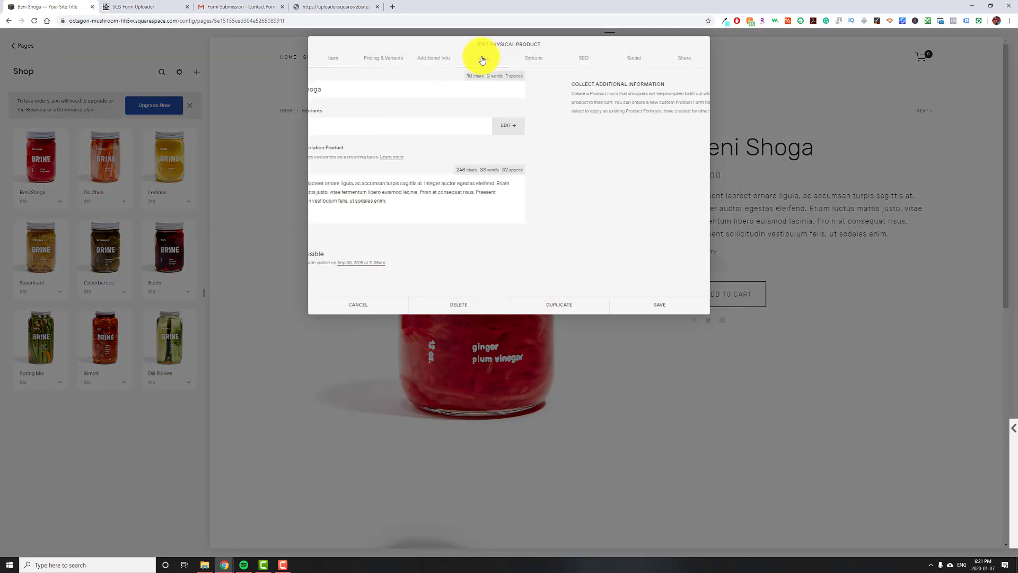
Step: View the product's empty custom form and cancel without changes
left_click(508, 125)
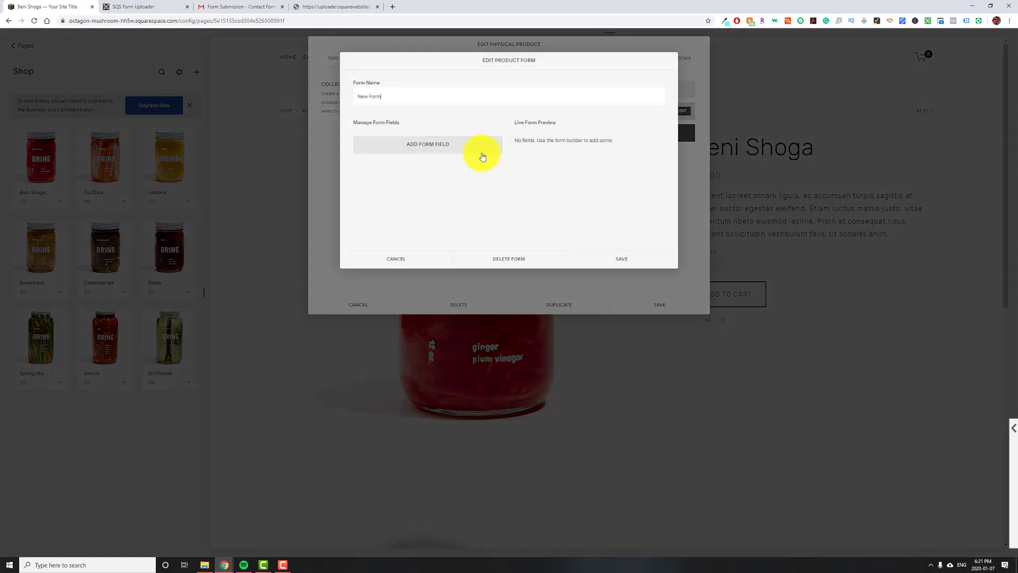
left_click(427, 143)
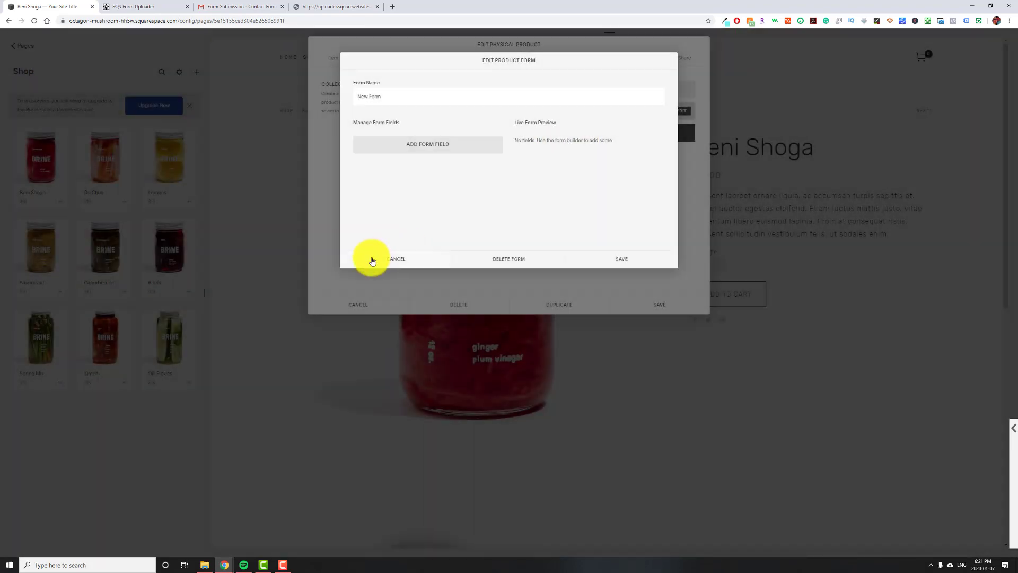
left_click(396, 258)
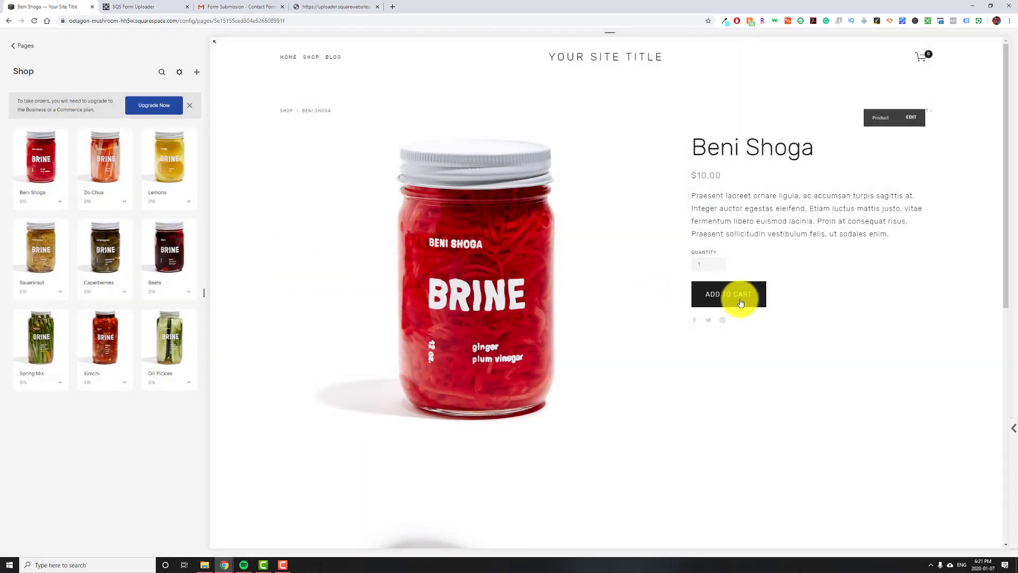
Step: Add Beni Shoga to the cart to bring up the New Form with its Upload Files field
left_click(729, 293)
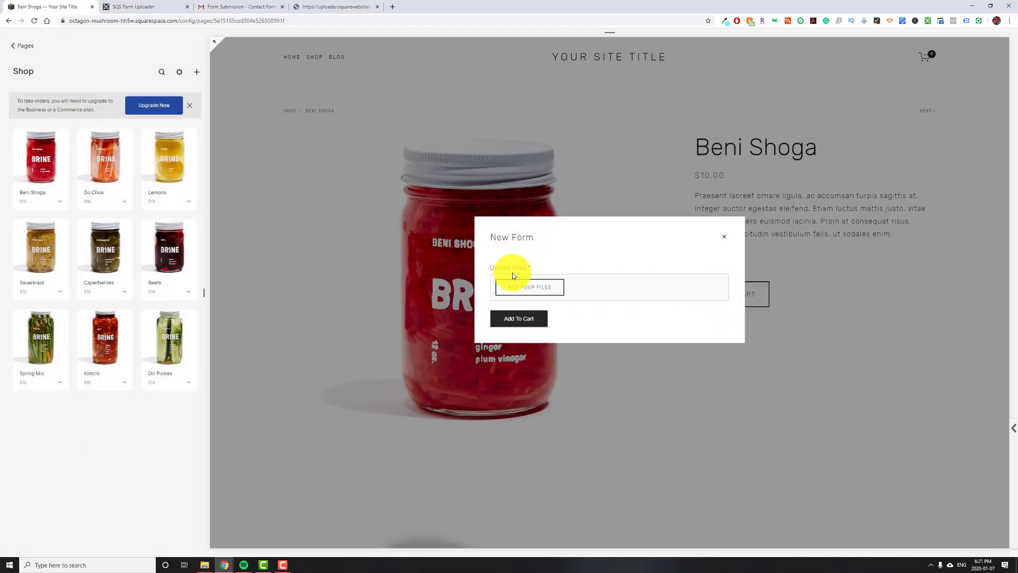
left_click(528, 286)
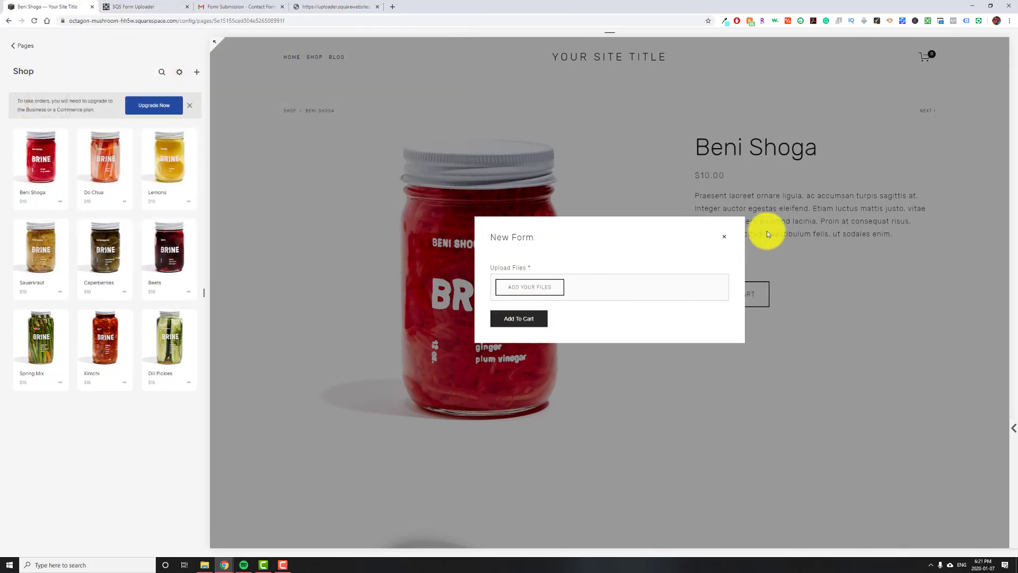
left_click(725, 236)
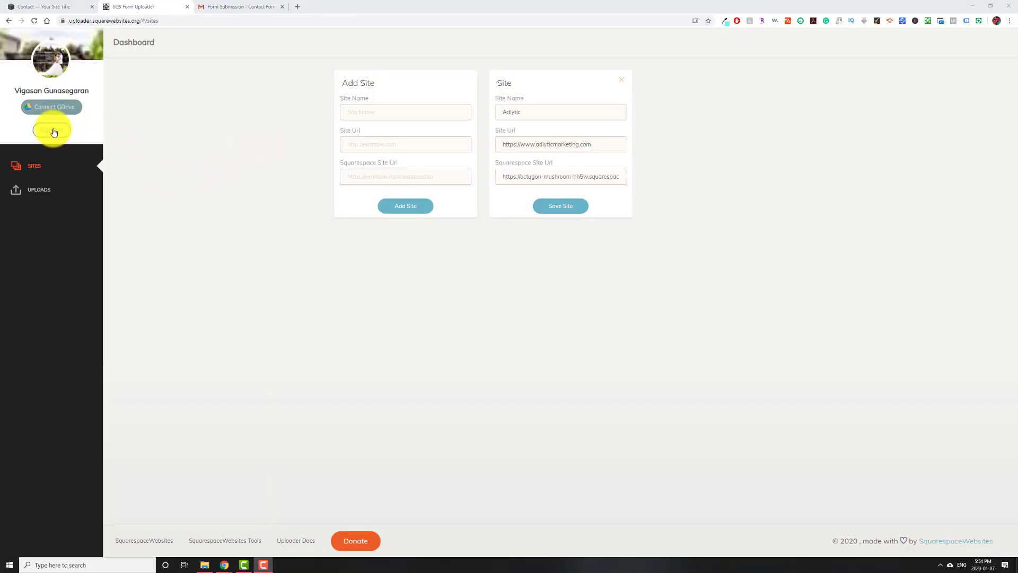
Step: Sign out of SQS Form Uploader and highlight the not-logged-in message
left_click(241, 7)
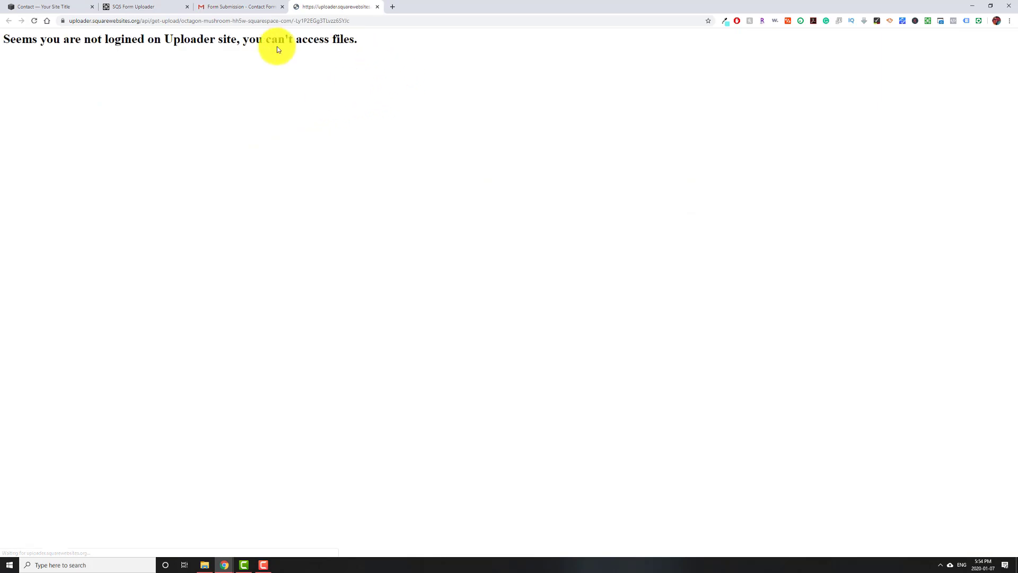
left_click_drag(241, 39, 360, 39)
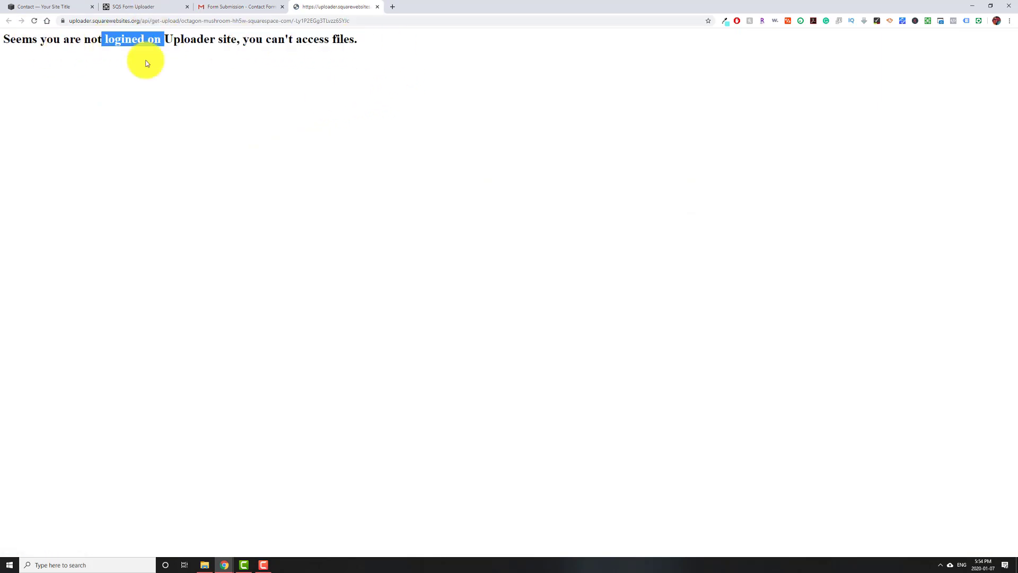
Step: Open an emailed upload link and select its web address showing the can't-access-files error
left_click(240, 6)
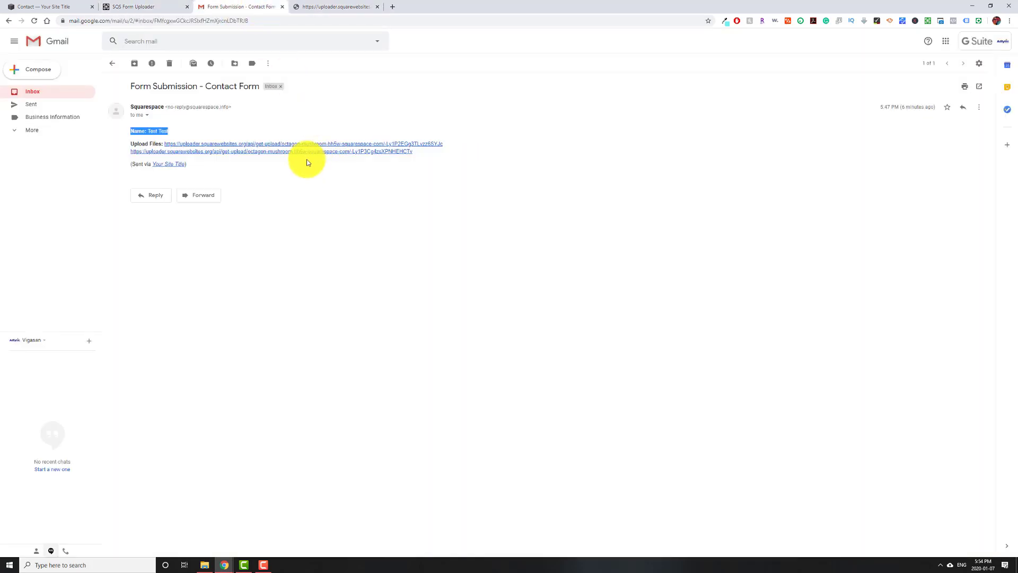
left_click(143, 6)
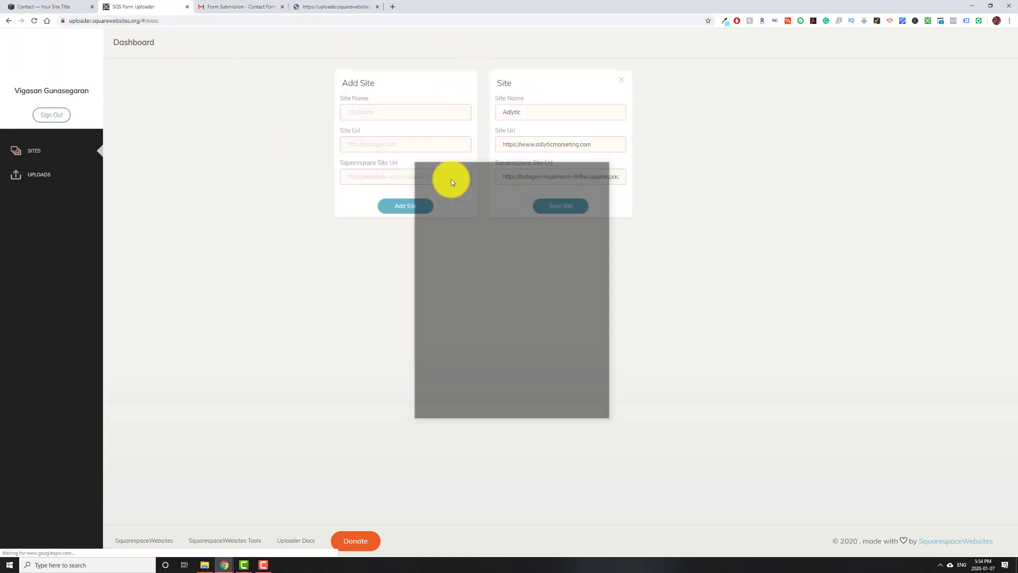
left_click(334, 7)
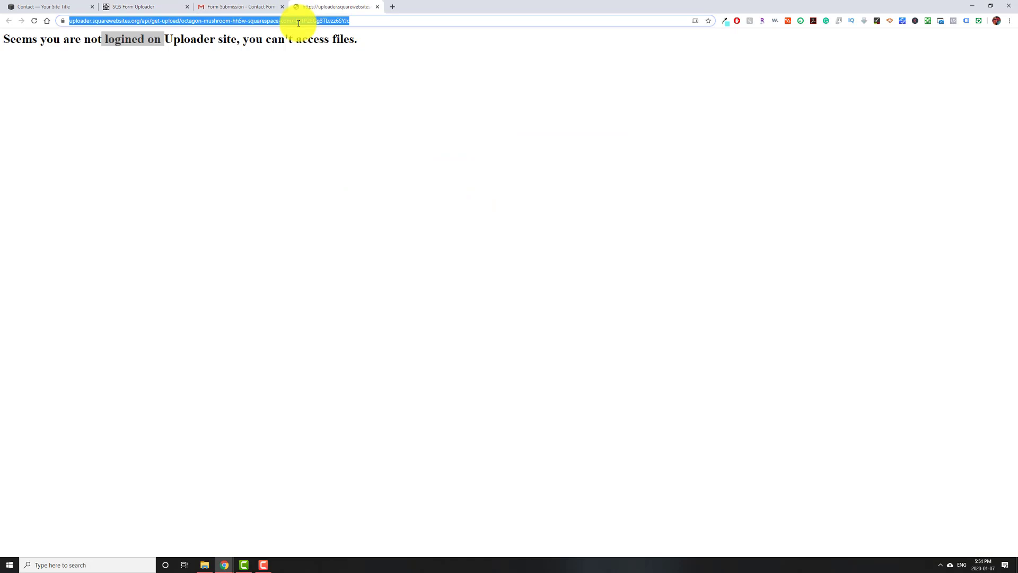